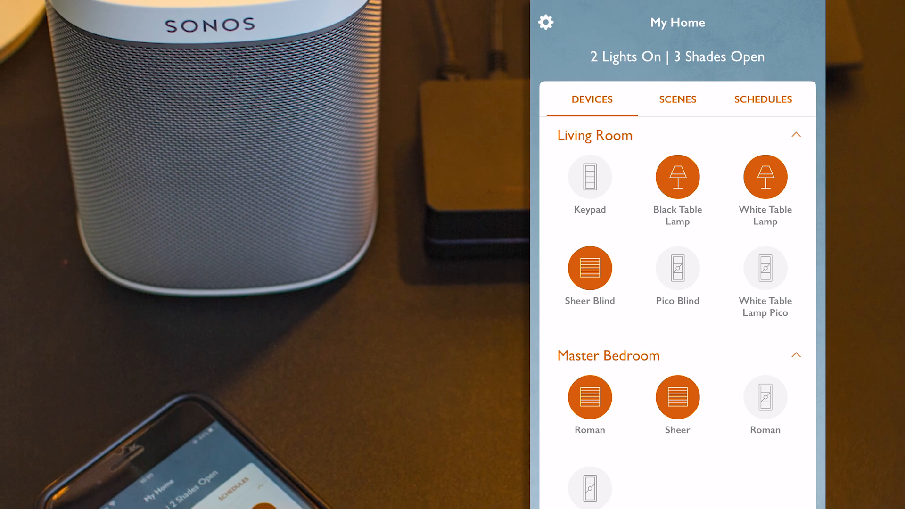
Step: View the Sonos connection details under Settings > Advanced > Integration > Connections
left_click(545, 21)
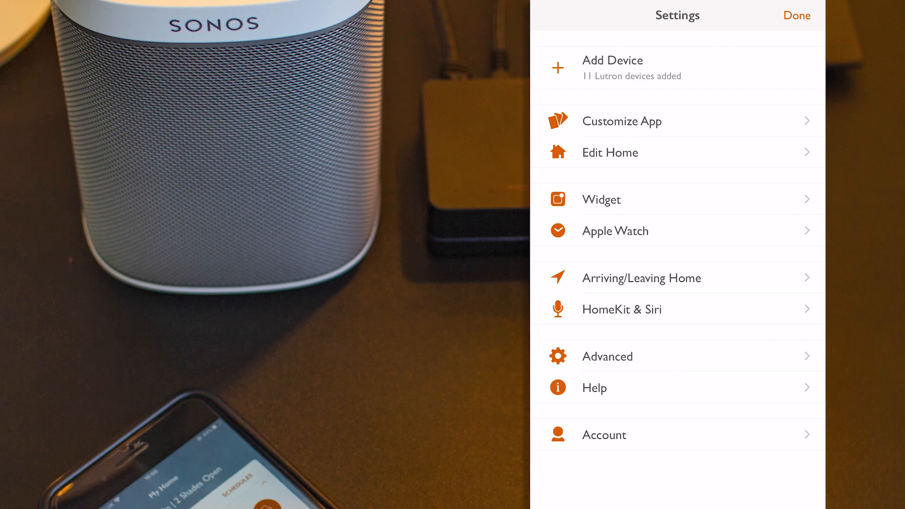
left_click(607, 357)
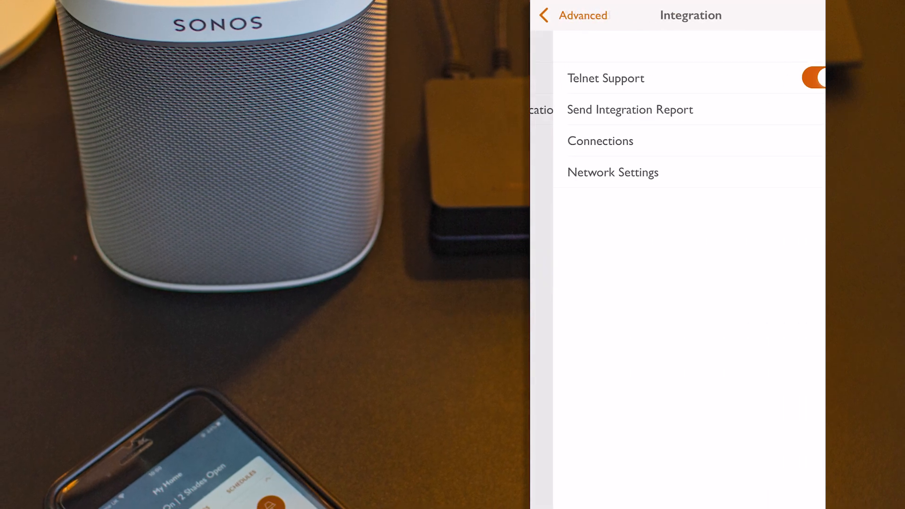
left_click(601, 140)
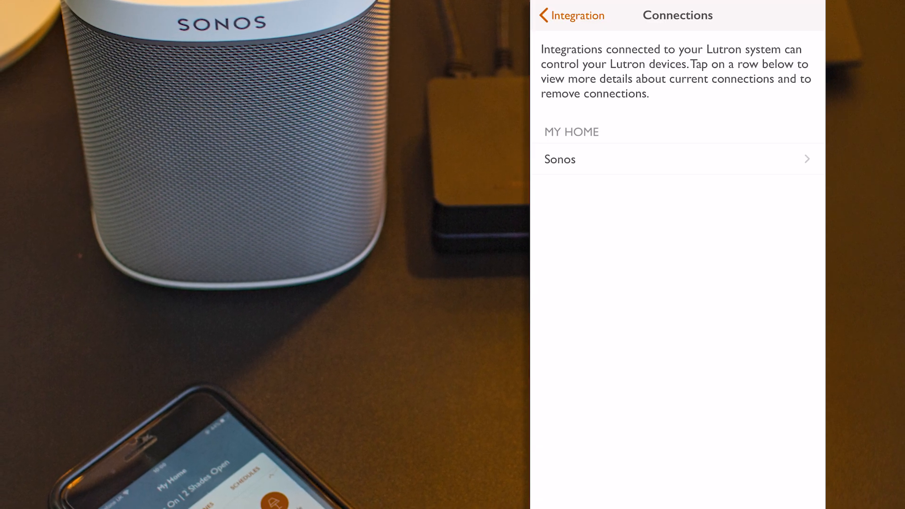
left_click(574, 159)
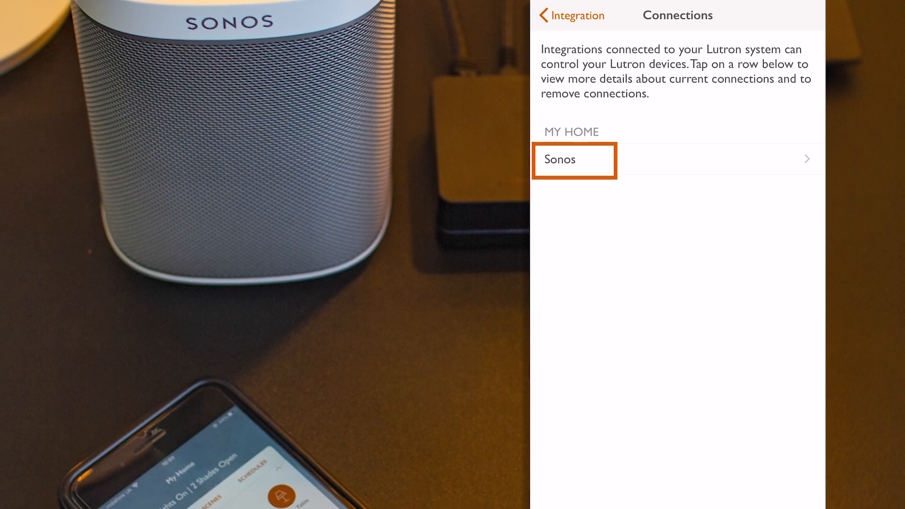
left_click(574, 159)
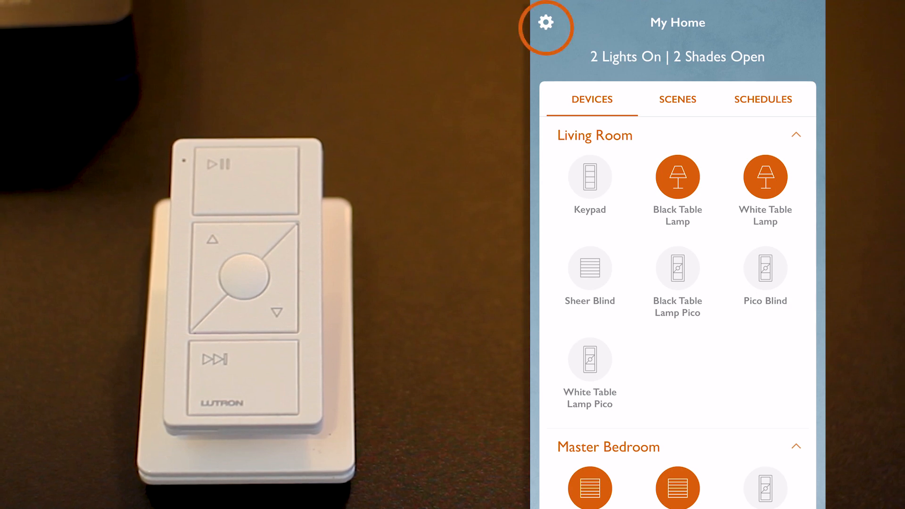
Step: Add a Pico Remote for Audio and place it in the Living Room
left_click(545, 28)
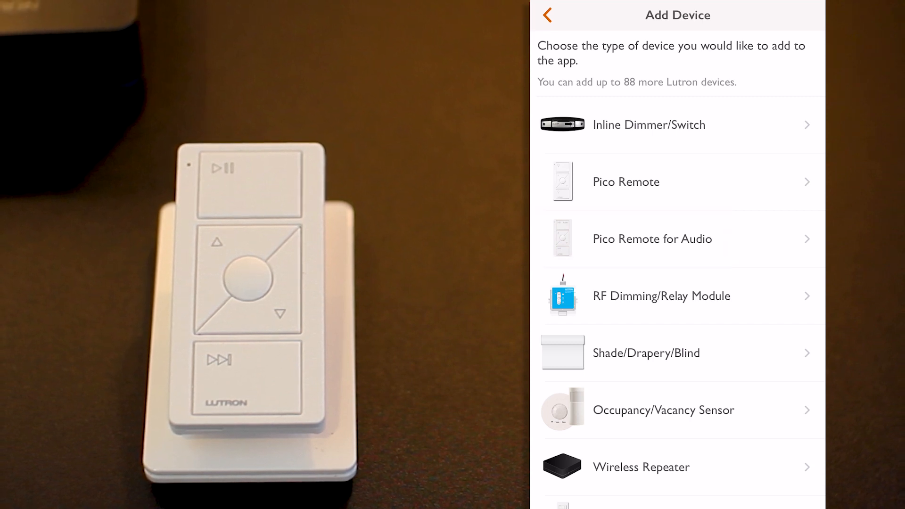
left_click(652, 238)
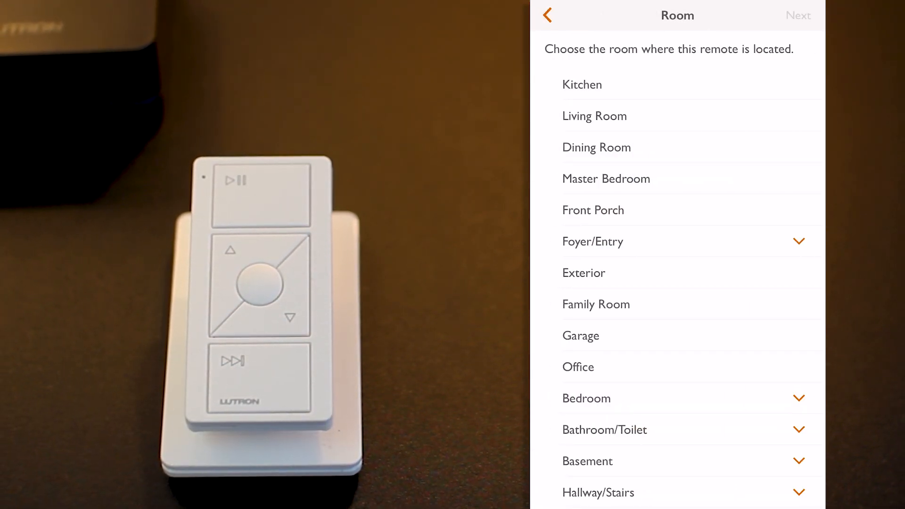
left_click(594, 115)
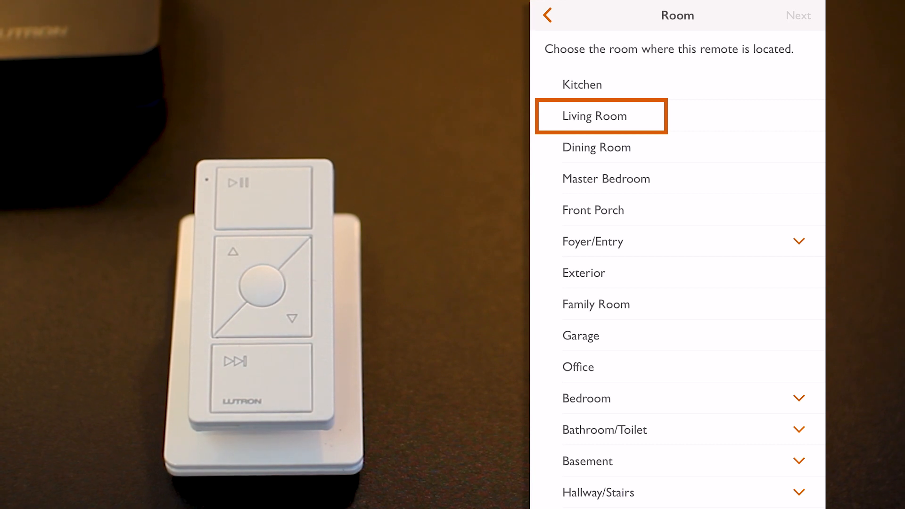
left_click(594, 115)
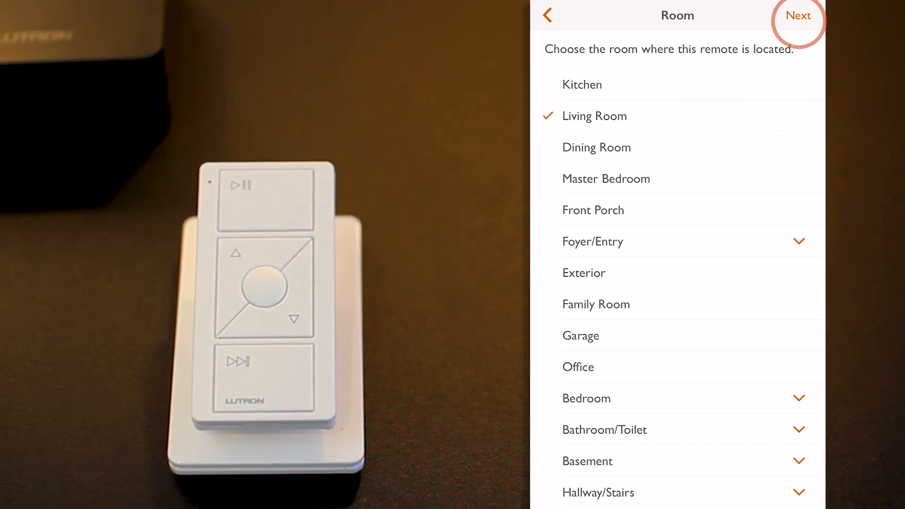
left_click(798, 15)
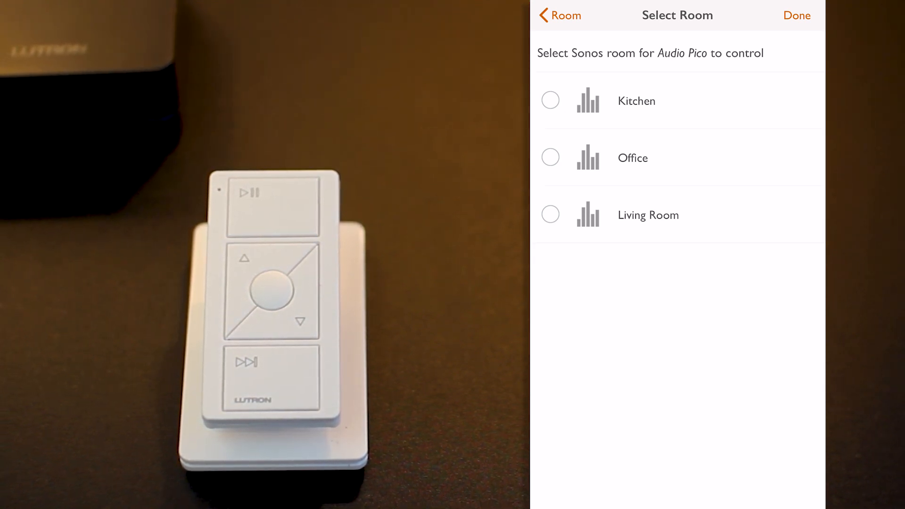
Step: Set the Audio Pico to control the Living Room Sonos room and finish setup
left_click(550, 157)
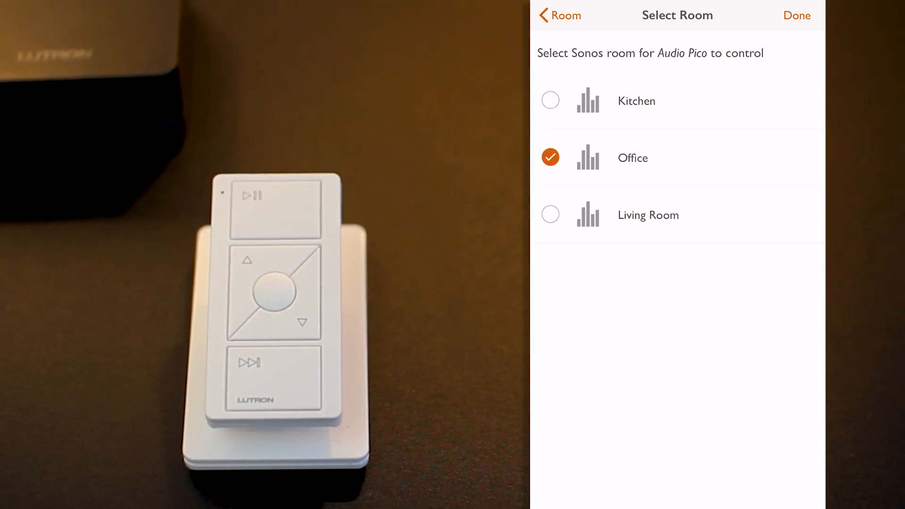
left_click(550, 215)
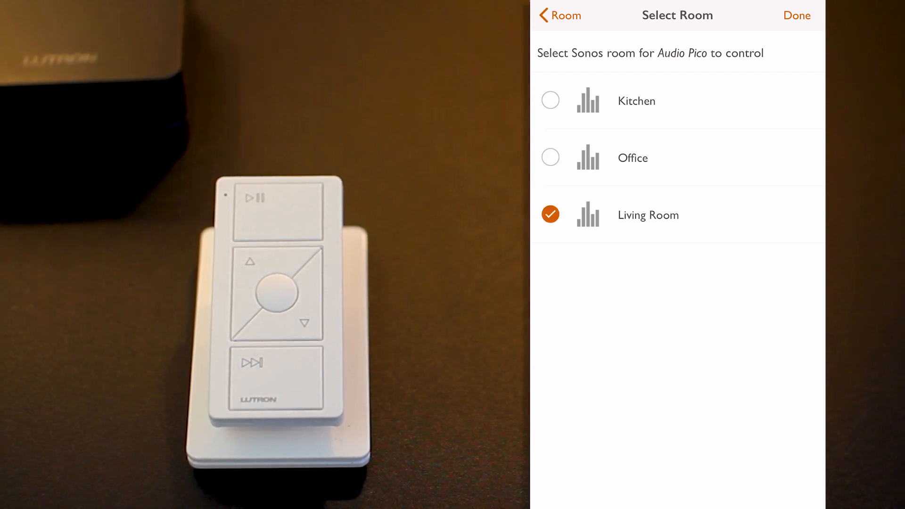
left_click(550, 101)
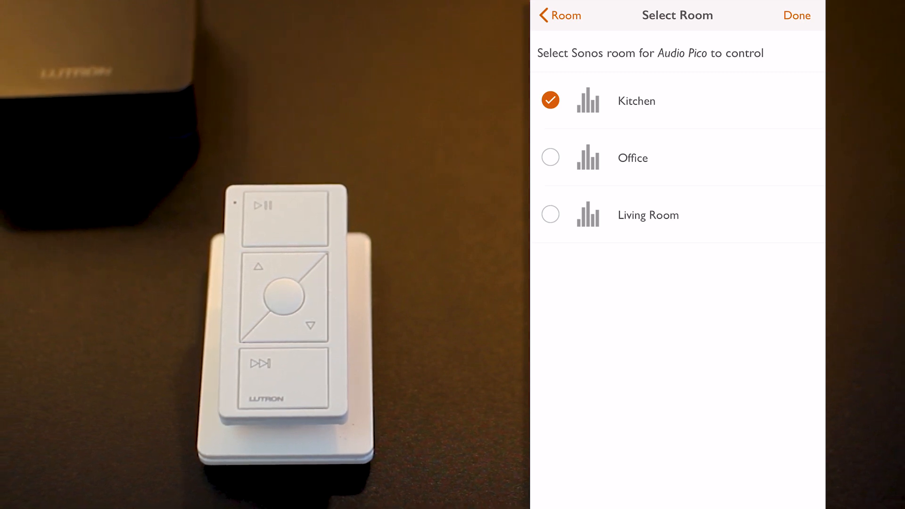
left_click(647, 215)
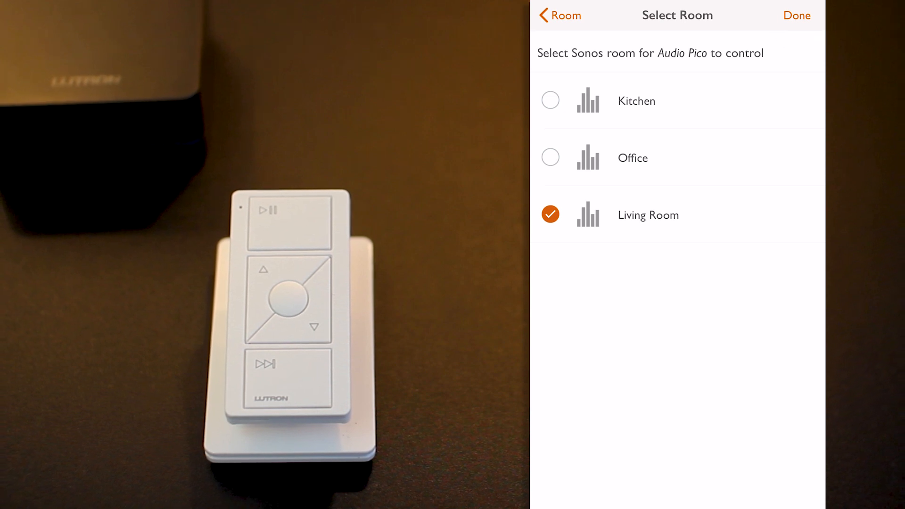
left_click(797, 16)
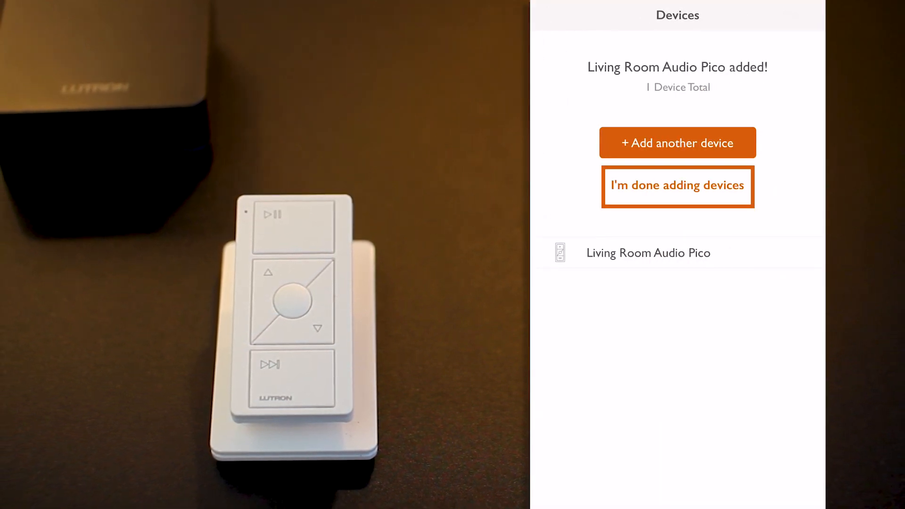
Step: Finish adding devices and view the new Audio Pico's playback controls under Living Room
left_click(677, 184)
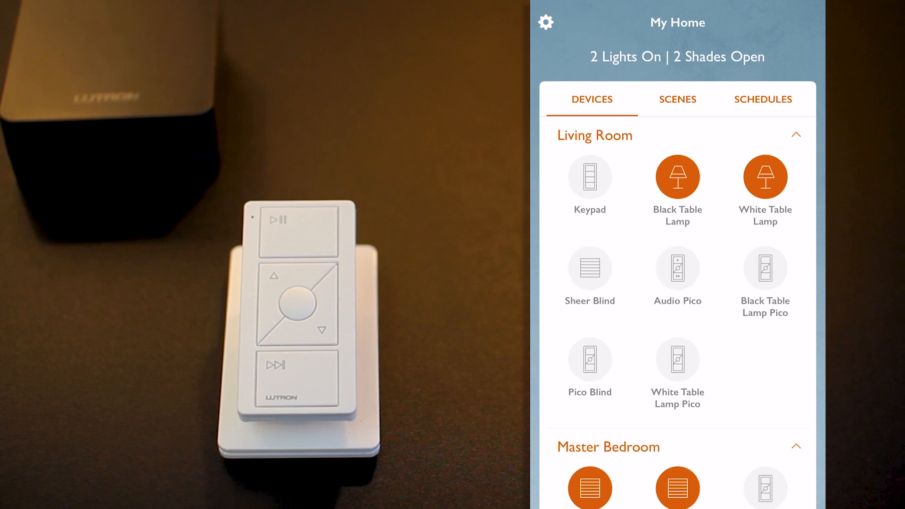
left_click(678, 268)
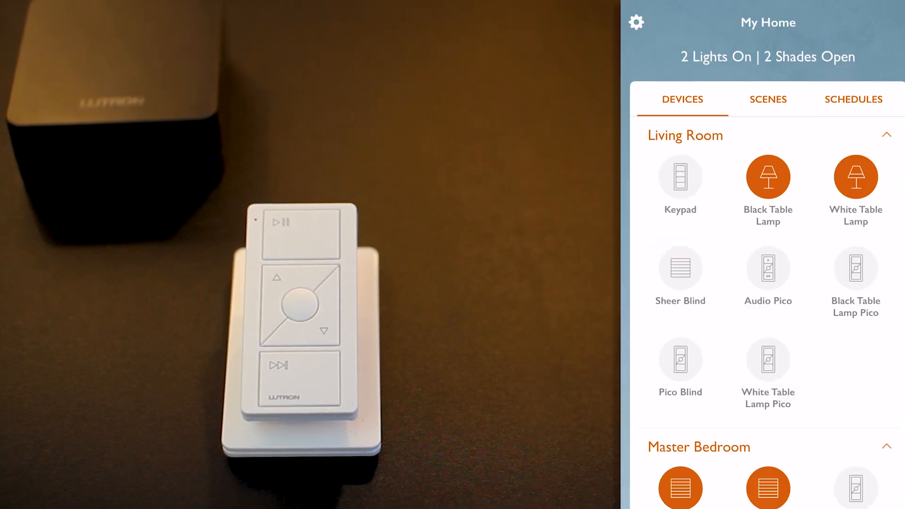
left_click(769, 269)
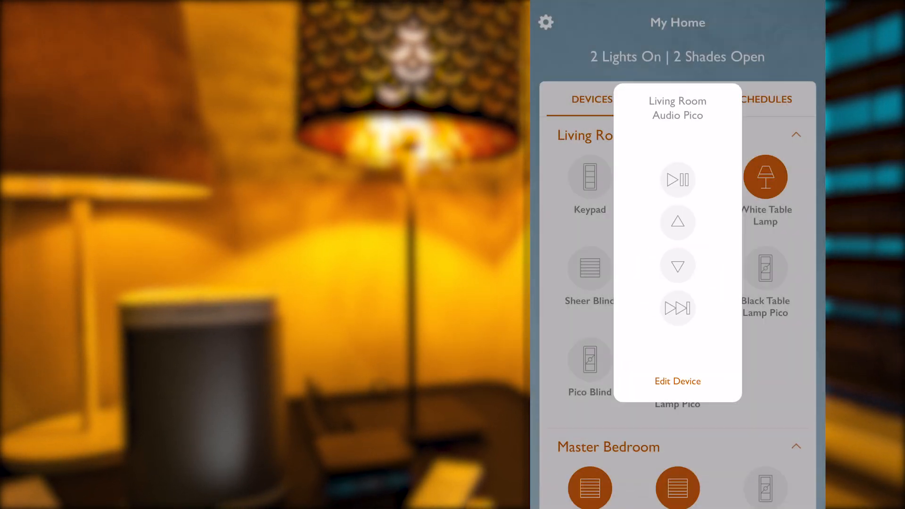
Step: Edit the Audio Pico so only Sonos Room stays checked, leaving Black Table Lamp unticked
left_click(678, 381)
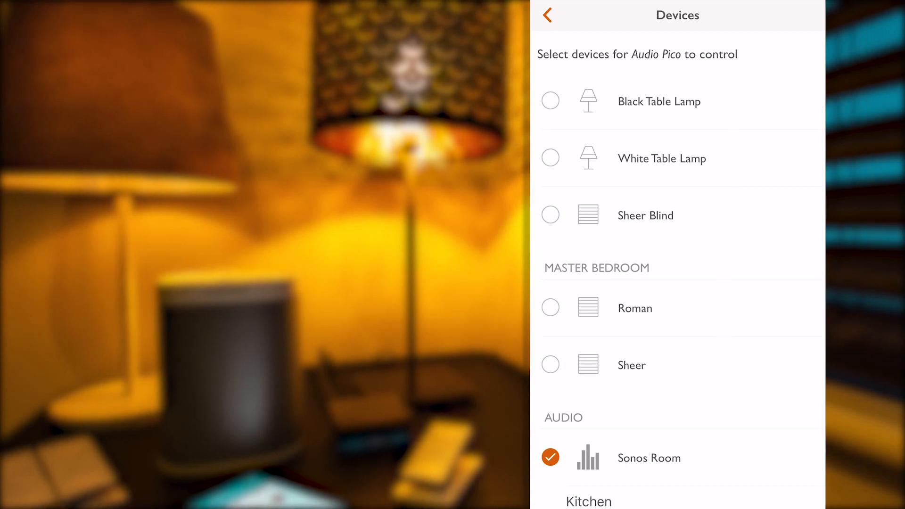
left_click(550, 101)
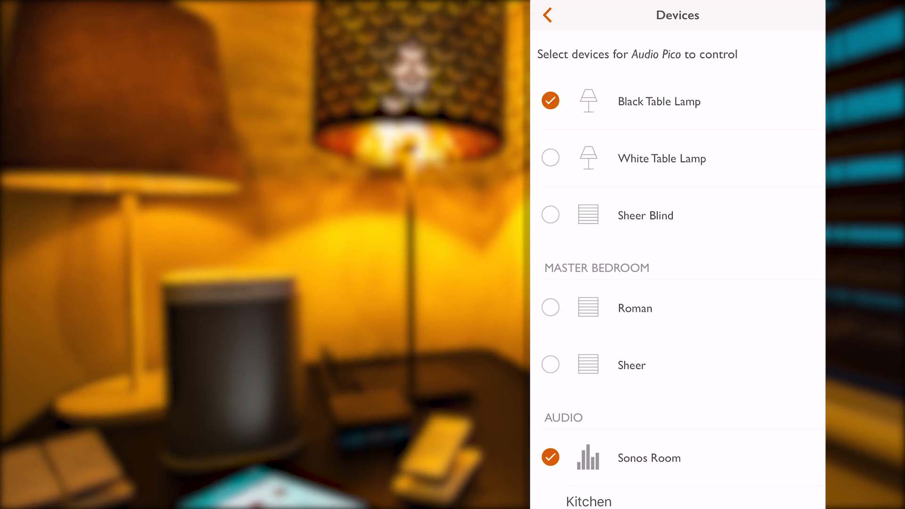
left_click(550, 215)
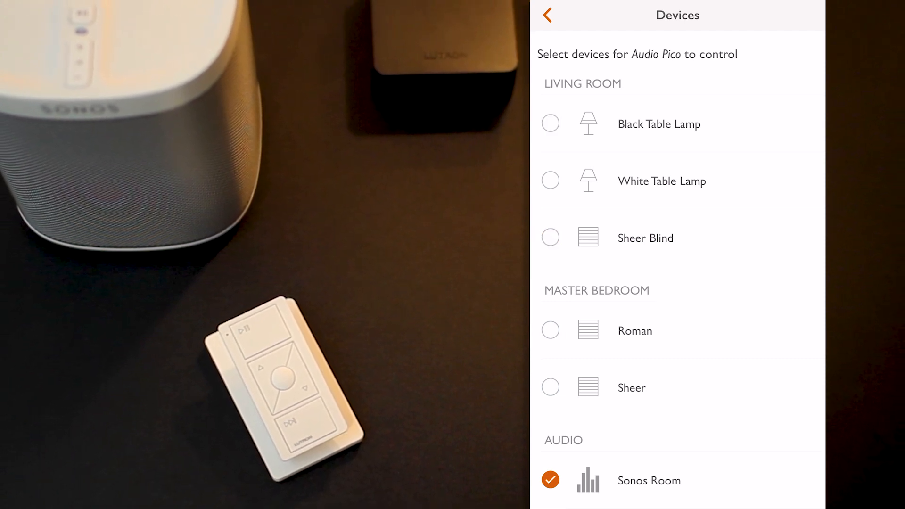
left_click(547, 15)
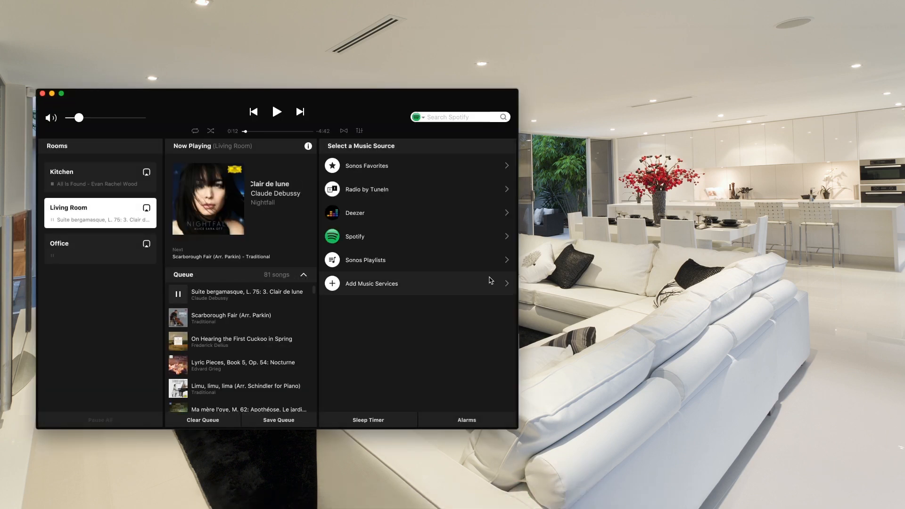
Step: Play Sonos Favorites in the Living Room, then skip track and raise volume with the Pico
left_click(374, 166)
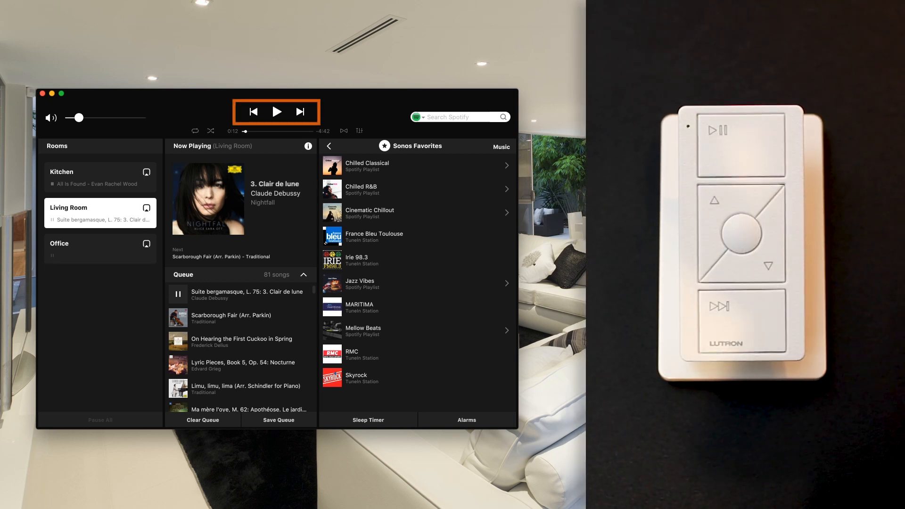
left_click(277, 112)
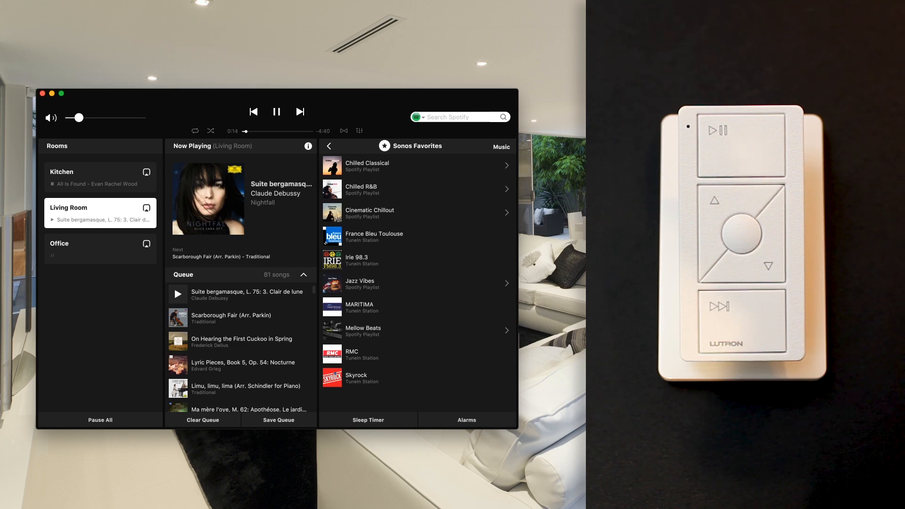
left_click(367, 166)
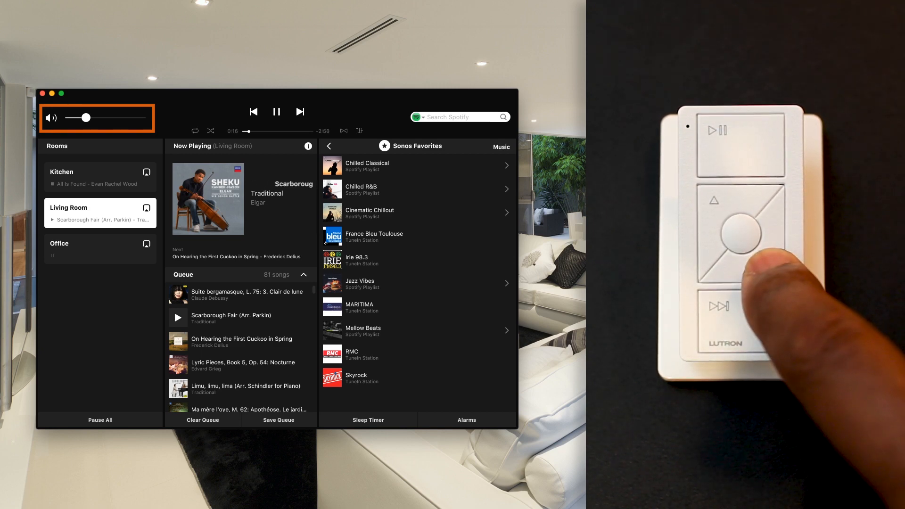
left_click(741, 271)
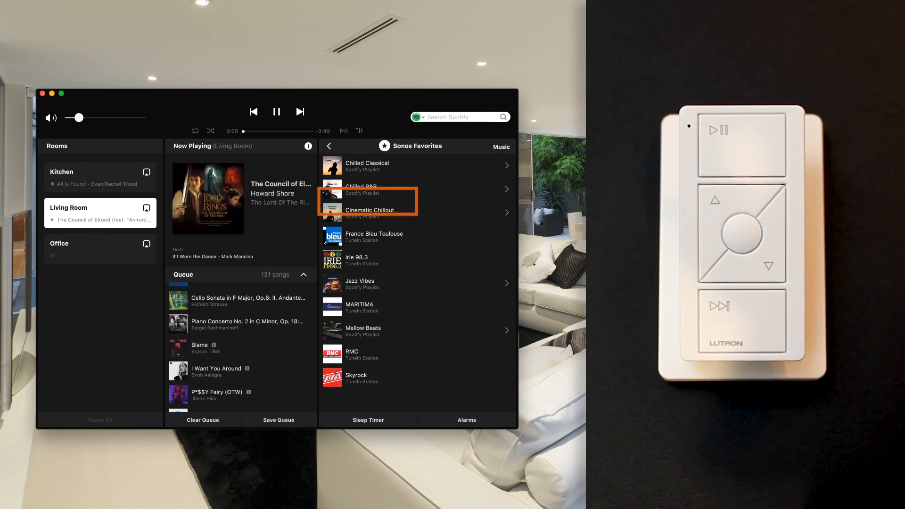
Step: Play MARITIMA now, then switch the Living Room to the France Bleu Toulouse station
left_click(368, 213)
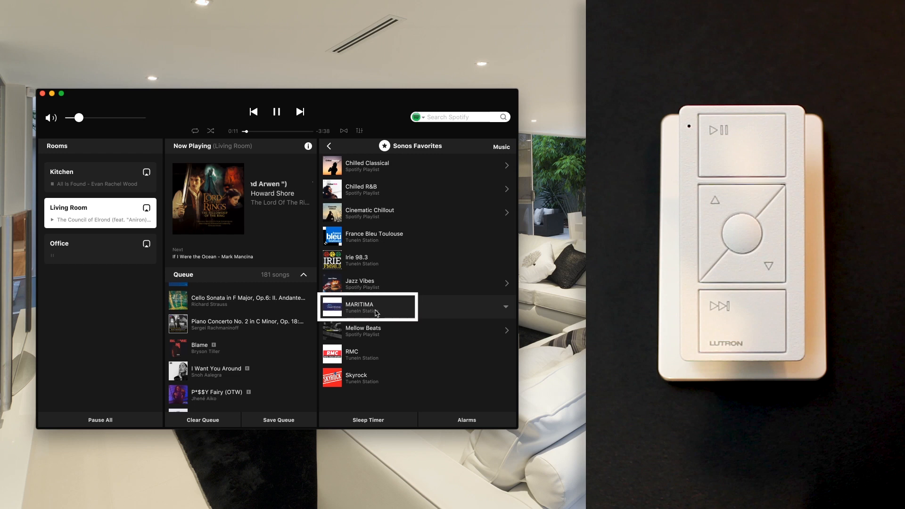
mouse_move(485, 317)
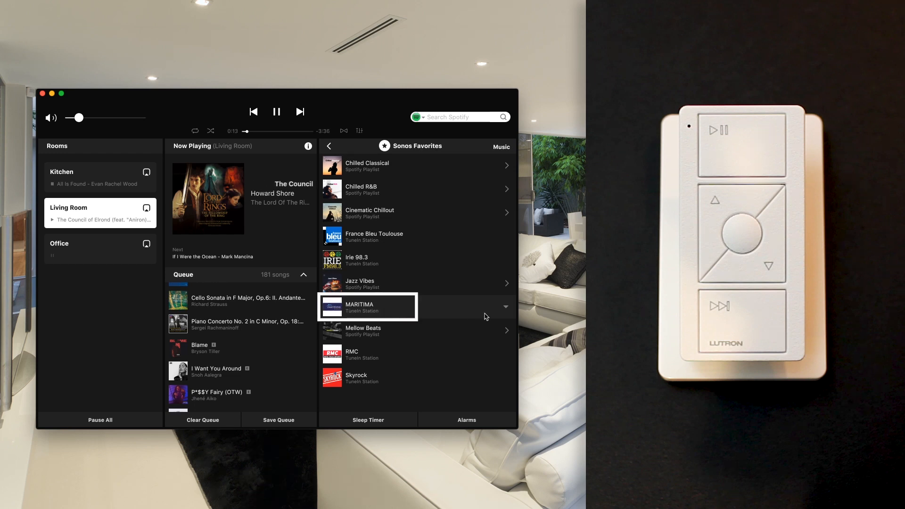
left_click(505, 307)
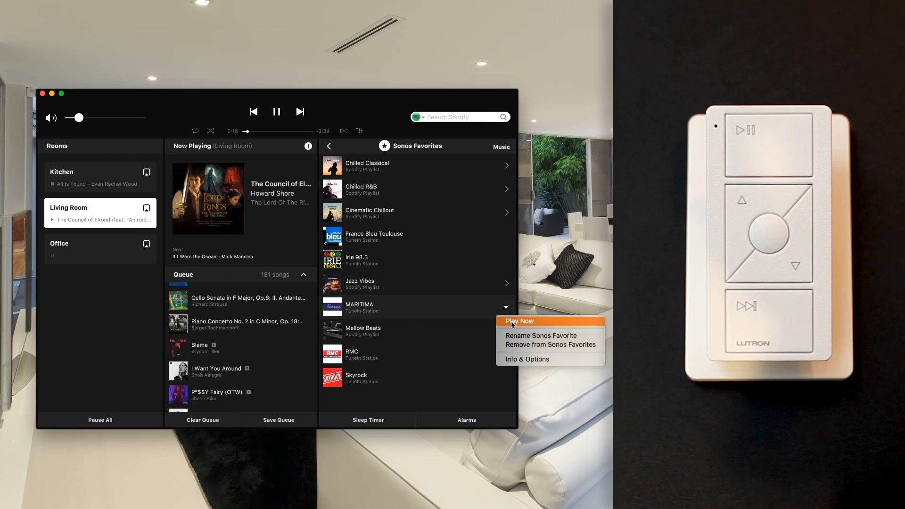
left_click(519, 320)
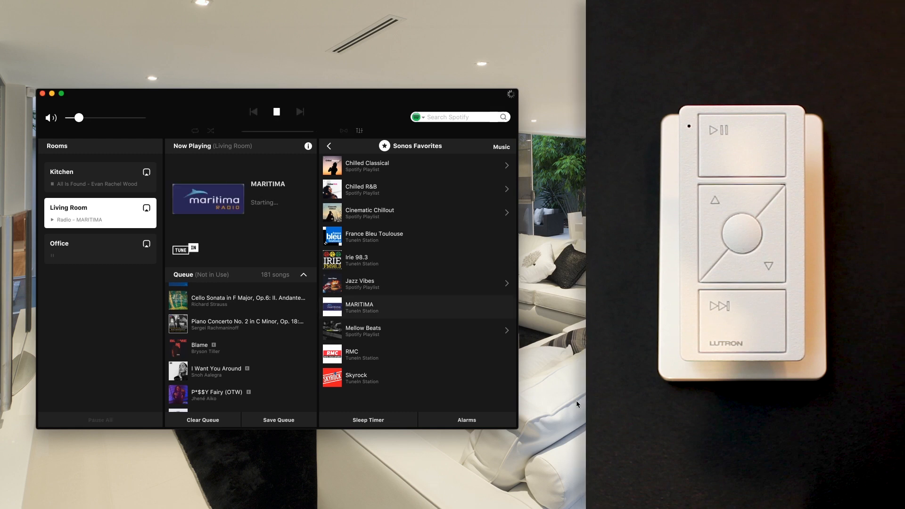
left_click(368, 308)
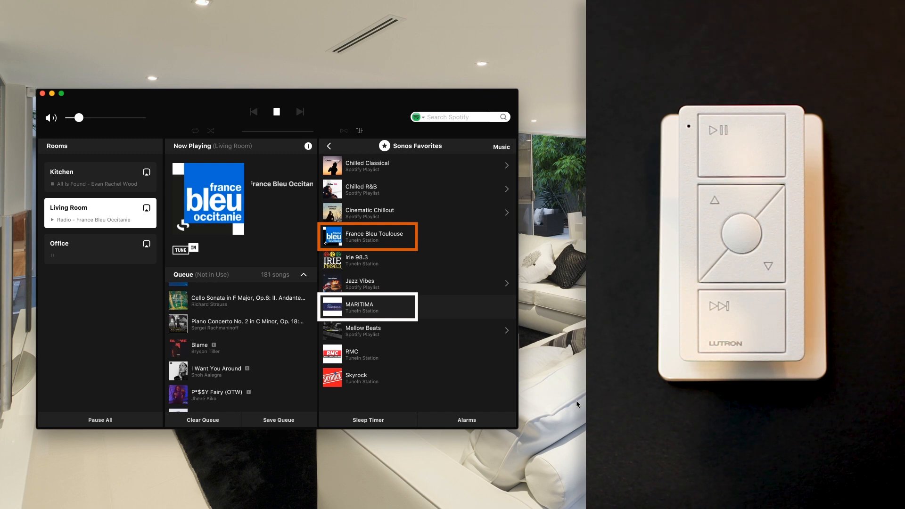
left_click(367, 236)
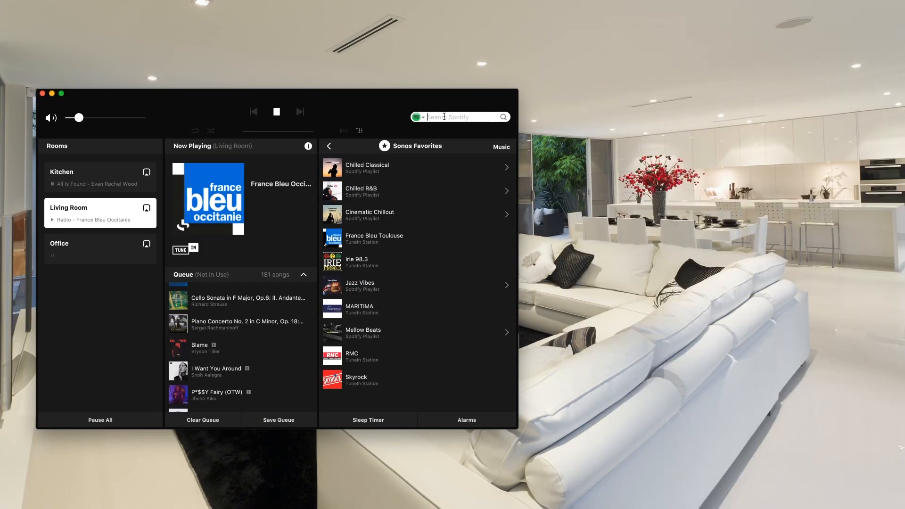
Step: Search Spotify for 'soul' and browse the playlist results
type("soul")
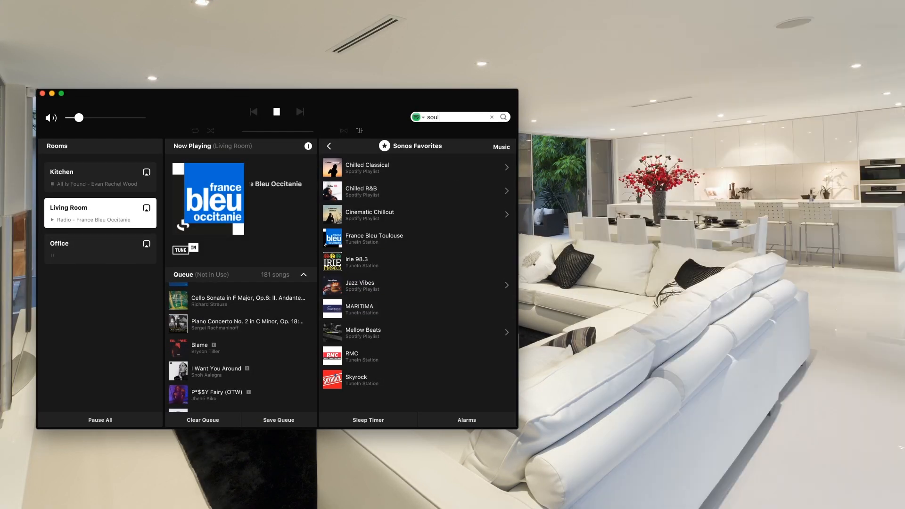
left_click(491, 148)
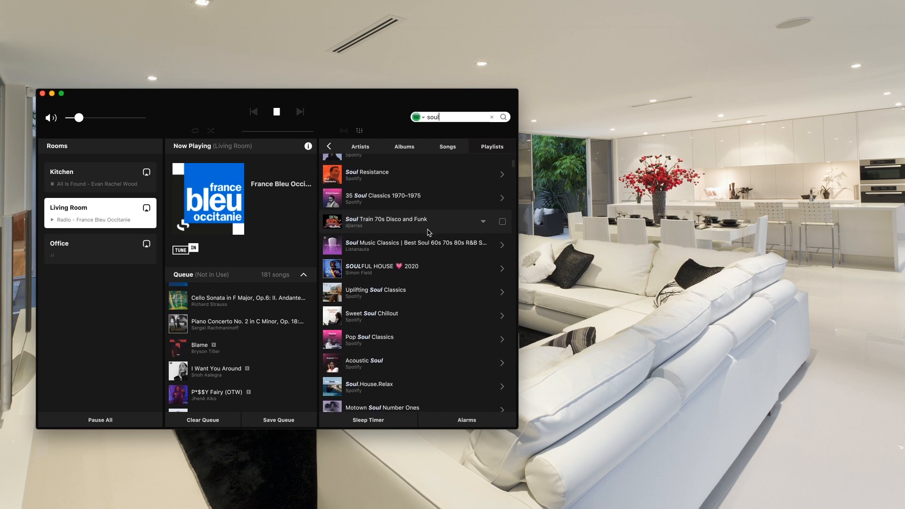
scroll("down", 3)
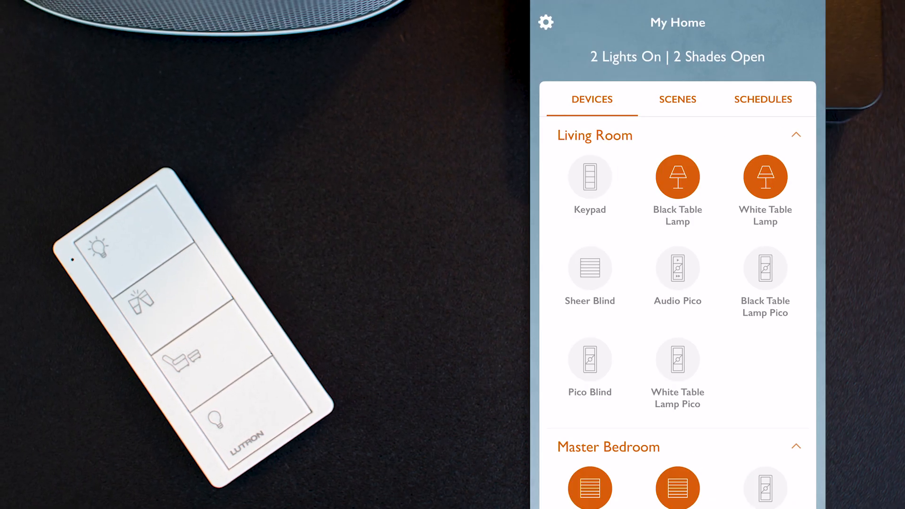
Step: Edit the Living Room keypad's Entertain scene and add Sonos audio to it
left_click(590, 176)
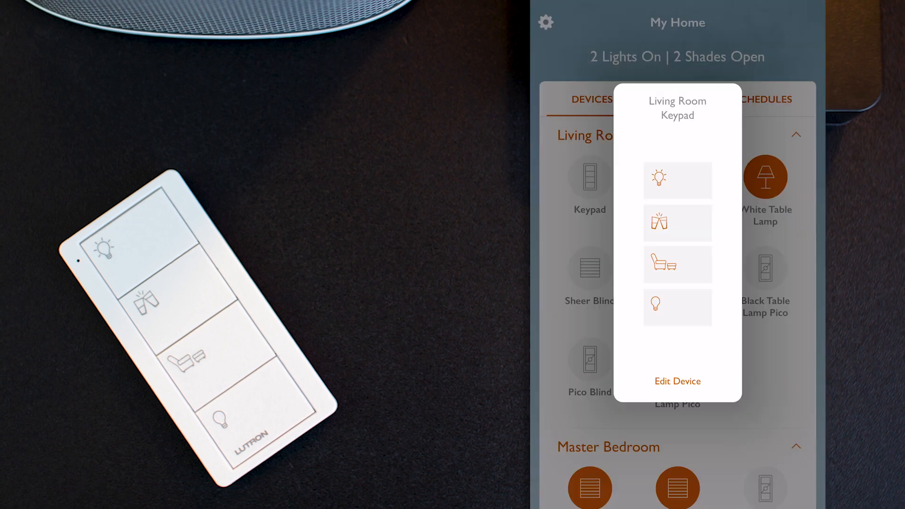
left_click(678, 381)
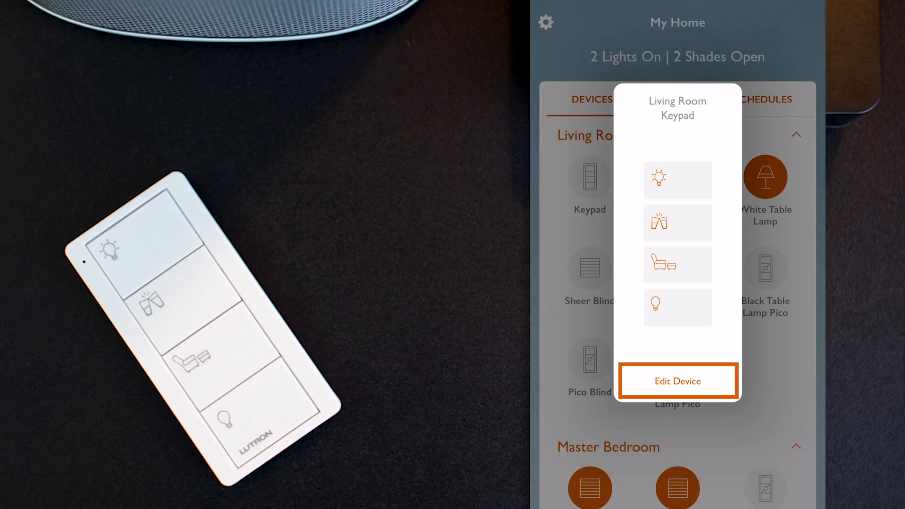
left_click(678, 381)
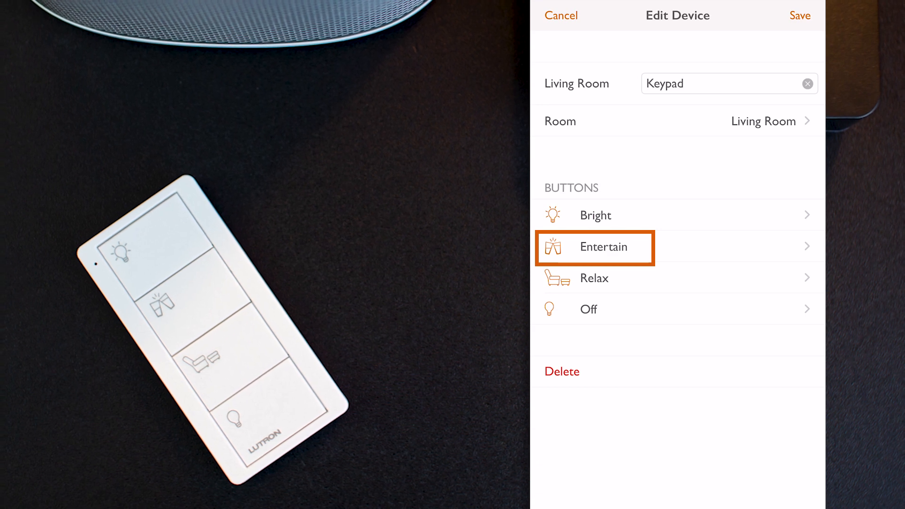
left_click(602, 247)
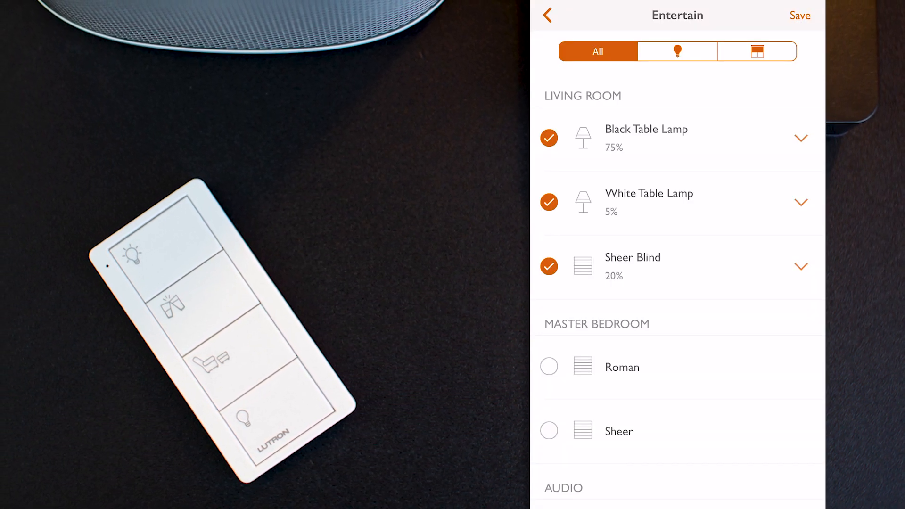
scroll("down", 3)
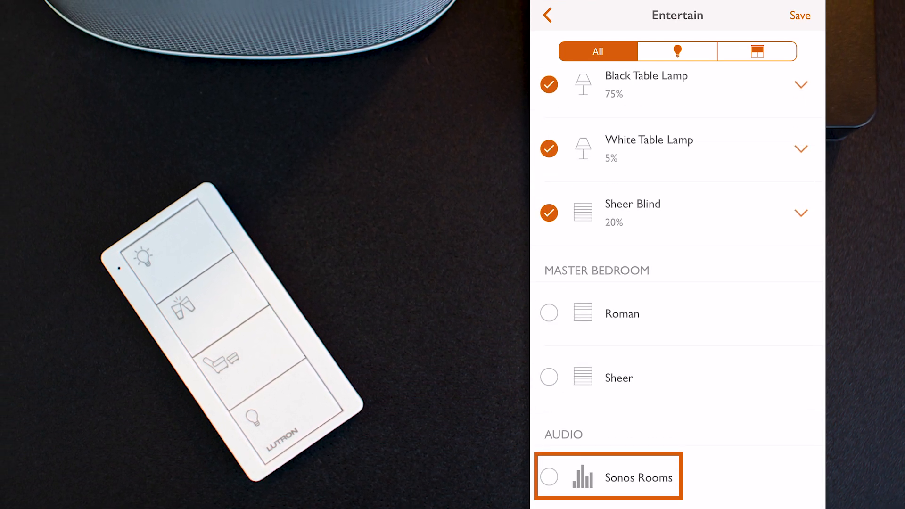
left_click(548, 478)
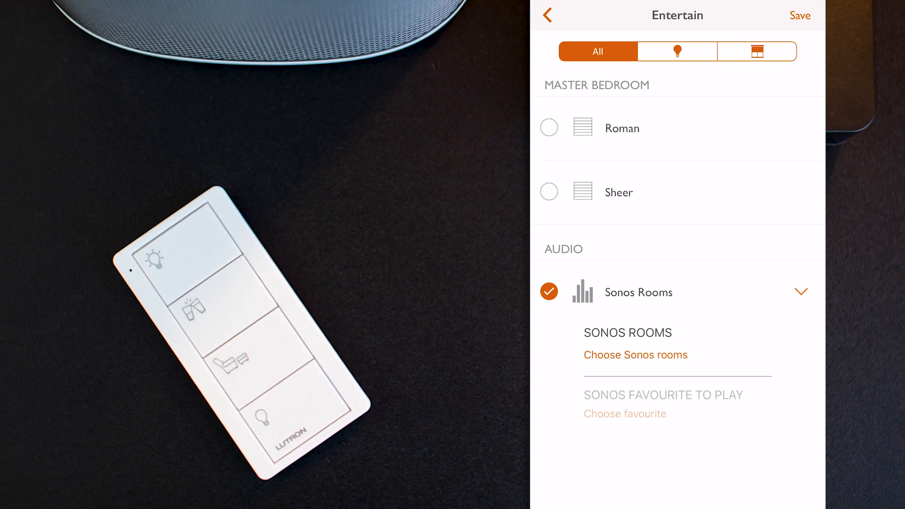
Step: Choose Living Room as the Sonos room with lowered playback volume
left_click(636, 354)
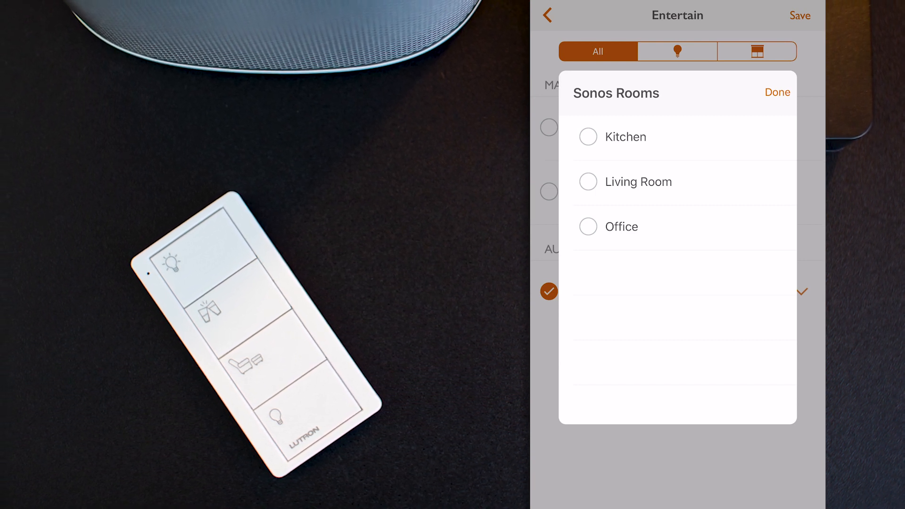
left_click(587, 181)
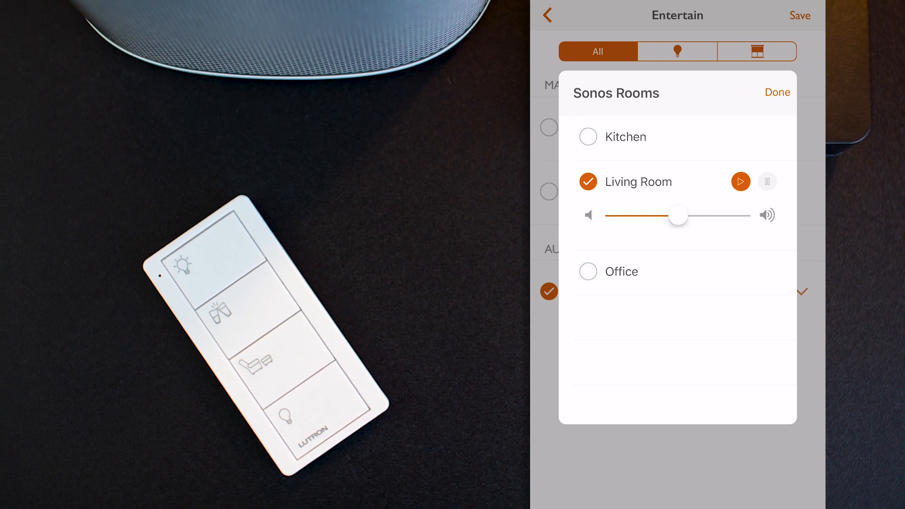
left_click_drag(678, 215, 649, 215)
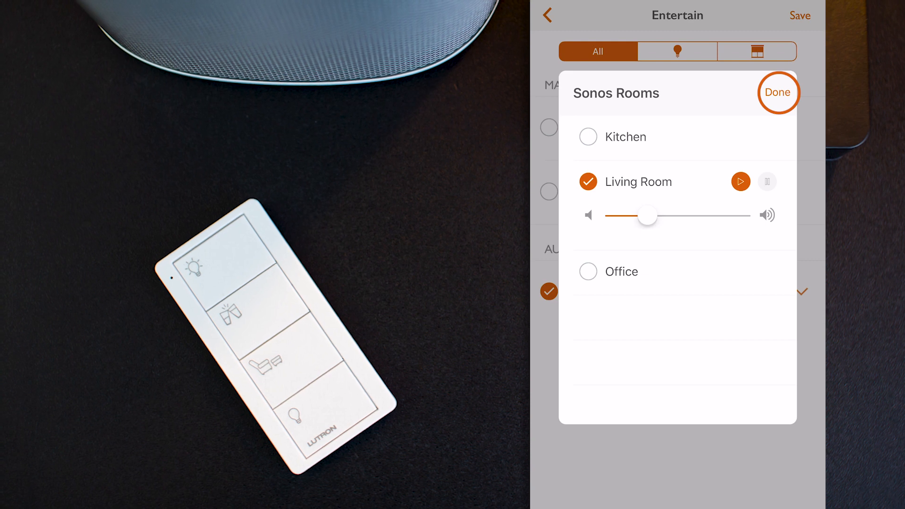
left_click(778, 93)
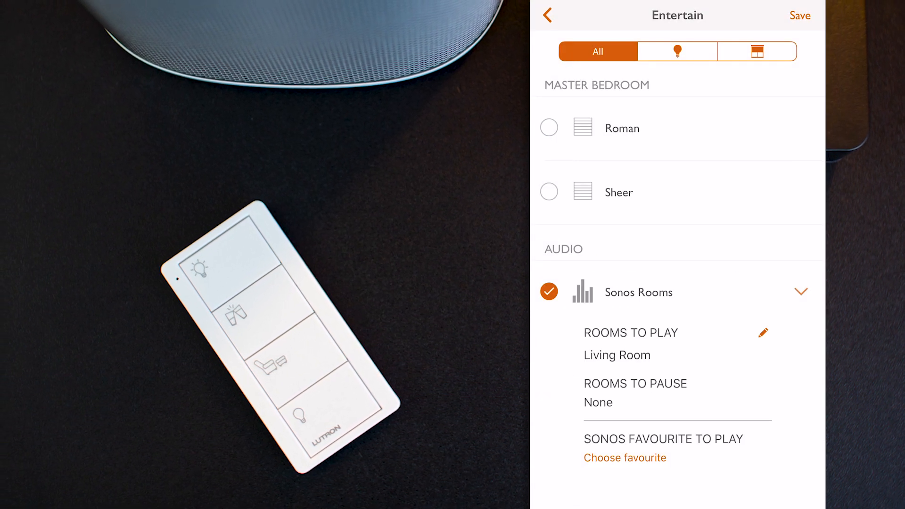
Step: Pick Mellow Beats as the favourite the Entertain button plays
left_click(624, 458)
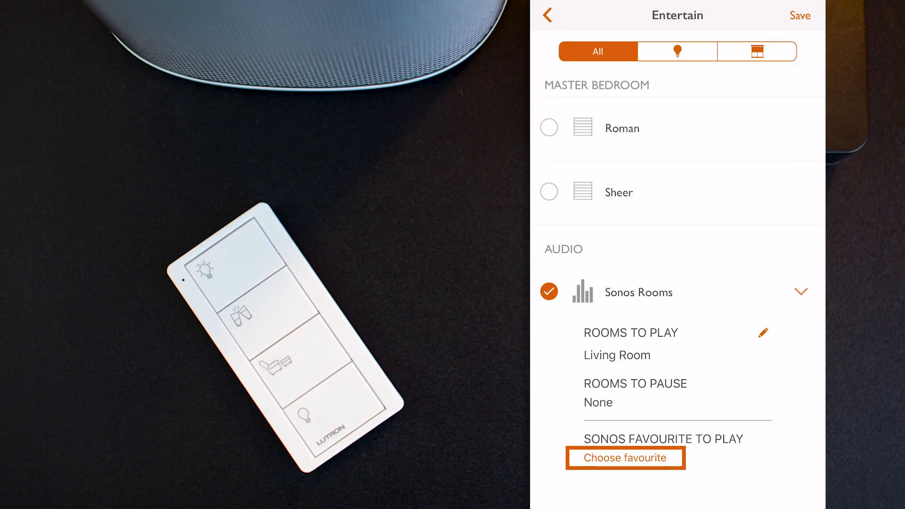
left_click(625, 458)
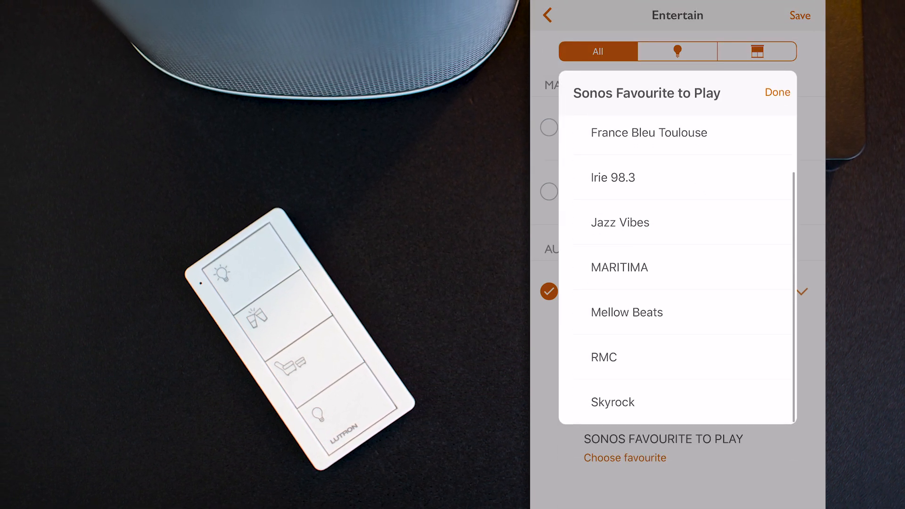
left_click(628, 312)
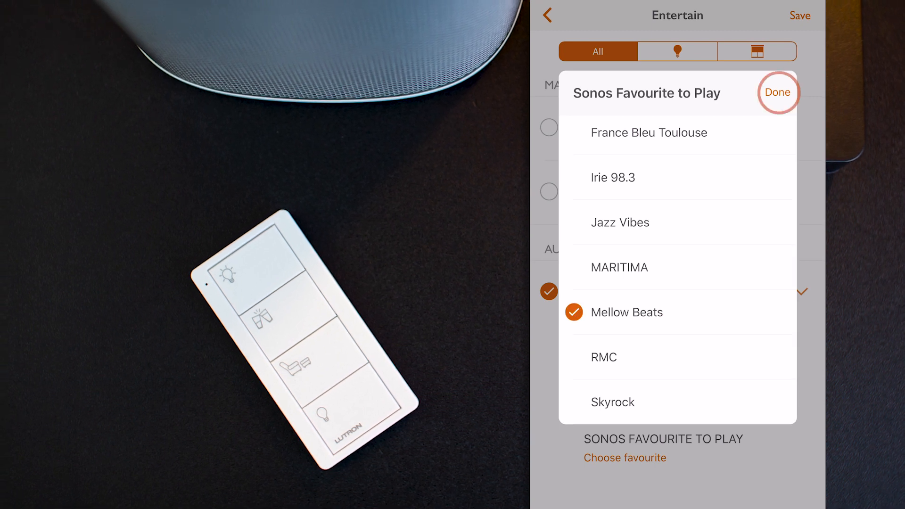
left_click(778, 93)
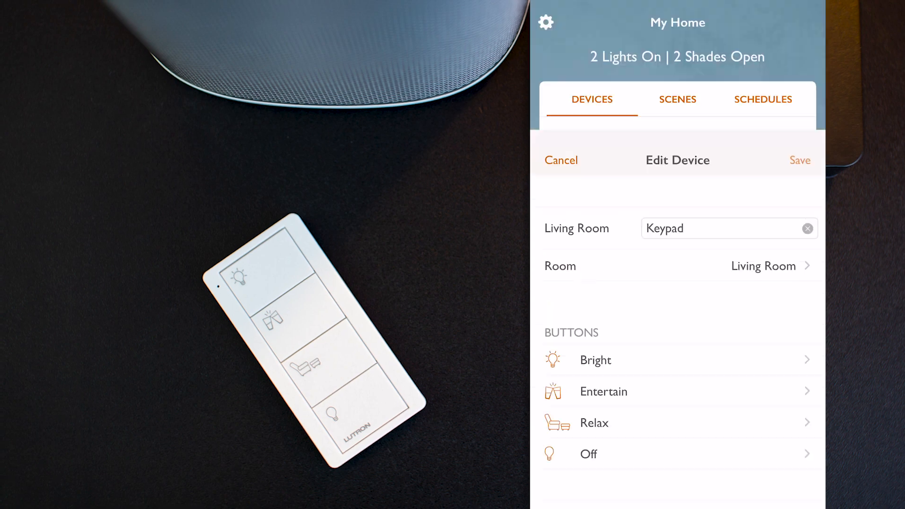
Step: Save the keypad edits and return to My Home
left_click(677, 99)
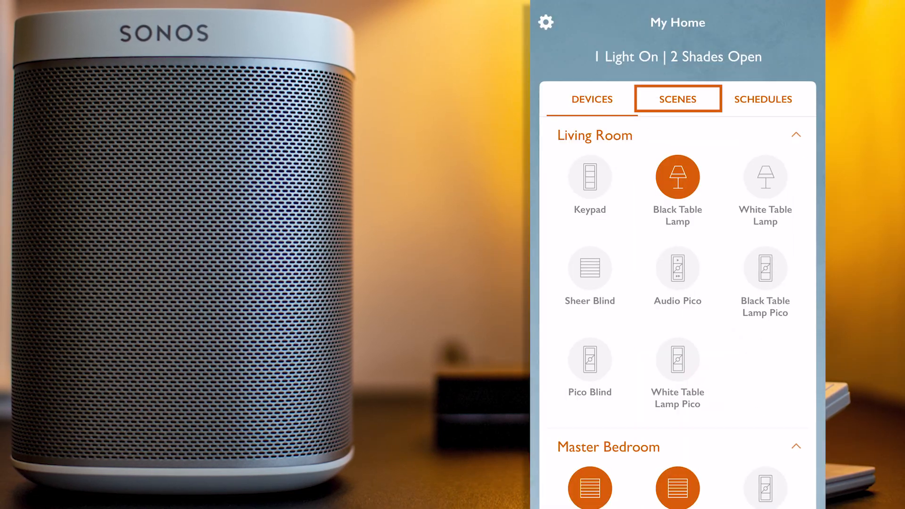
Step: Create a new scene named 'Chillout' with a music note icon
left_click(677, 99)
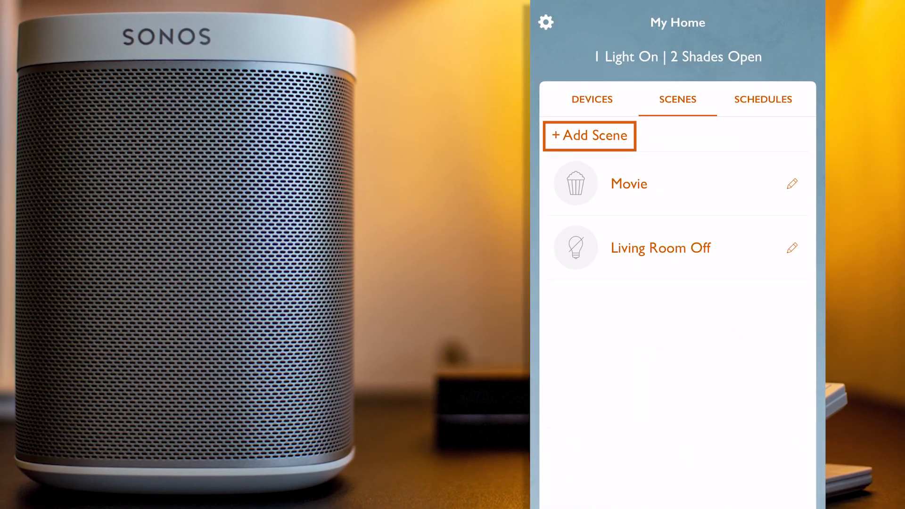
left_click(588, 136)
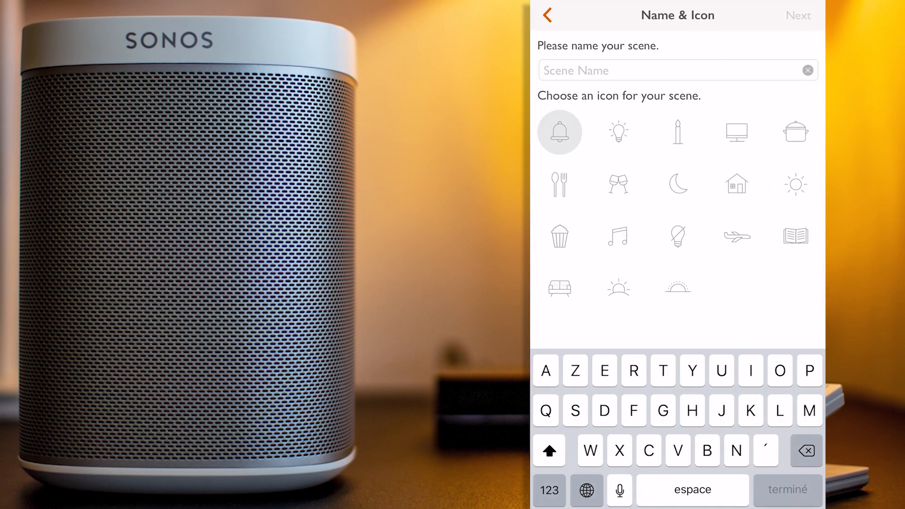
type("Chillo")
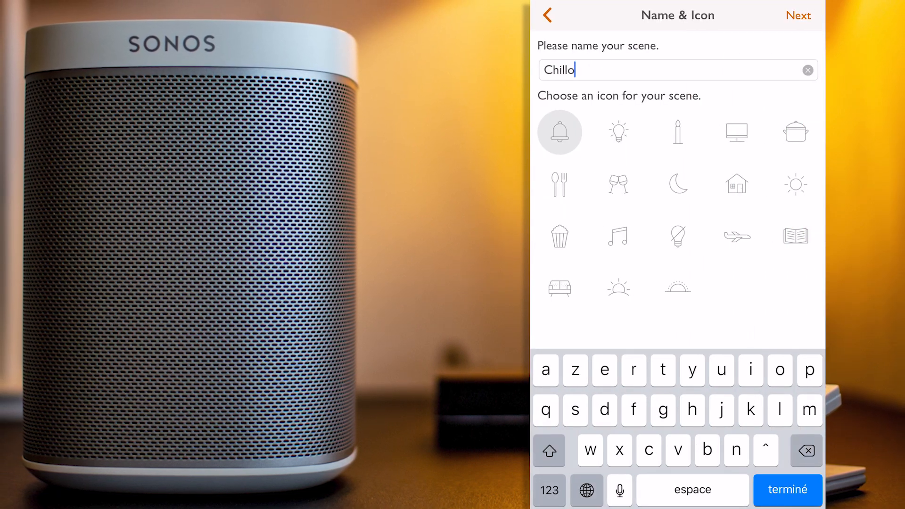
type("ut")
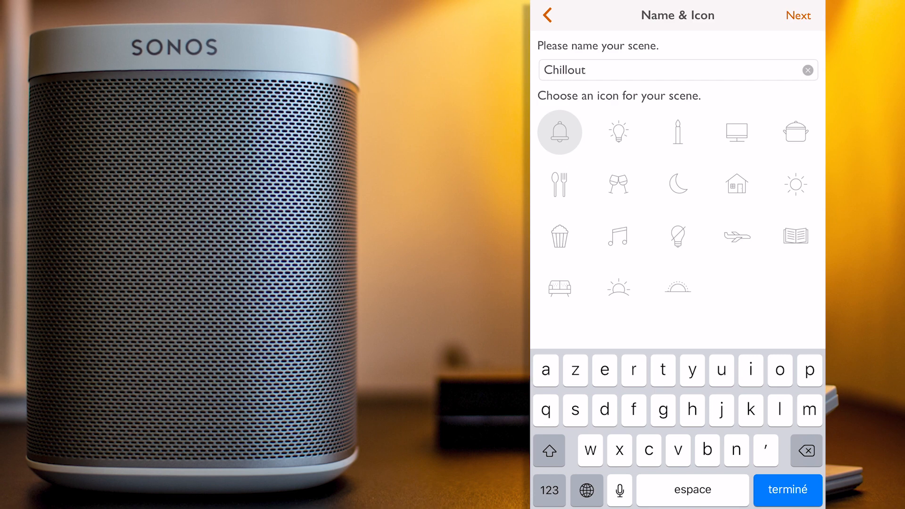
left_click(619, 236)
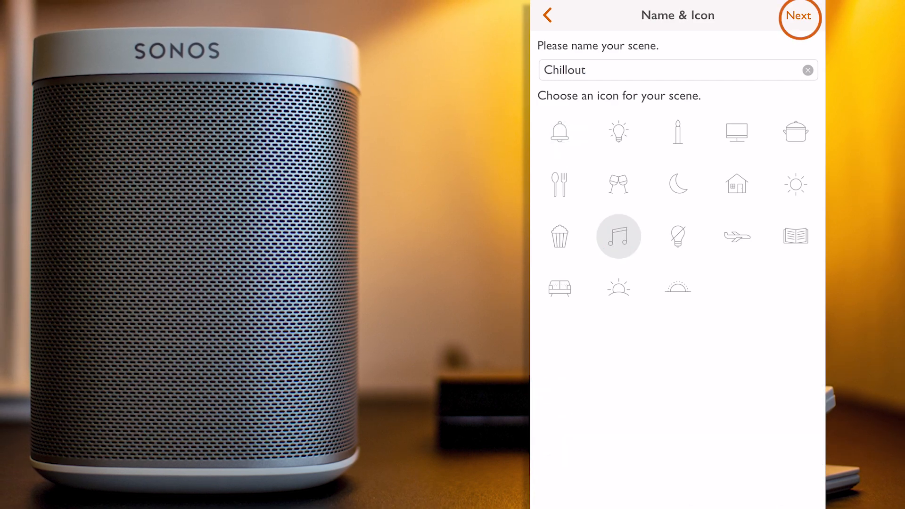
left_click(799, 18)
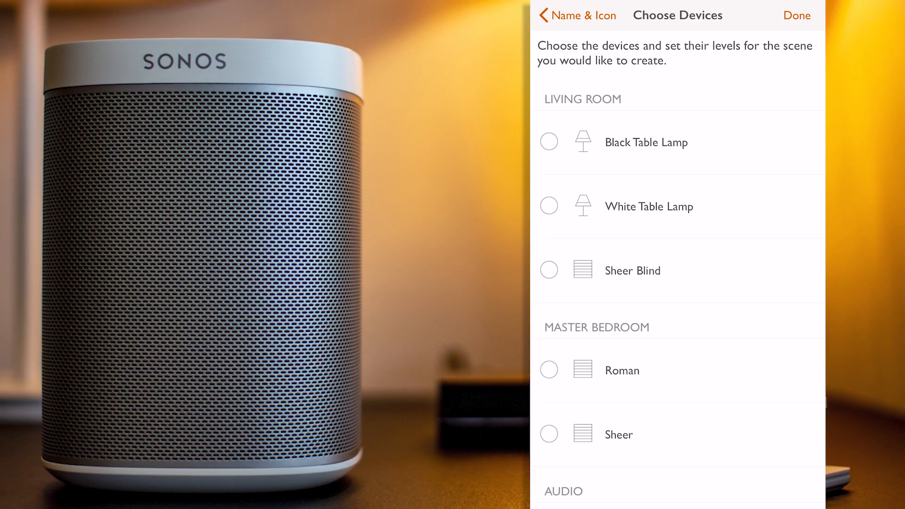
Step: Have Chillout play Cinematic Chillout in Kitchen, Living Room and Office, and save it
scroll("down", 3)
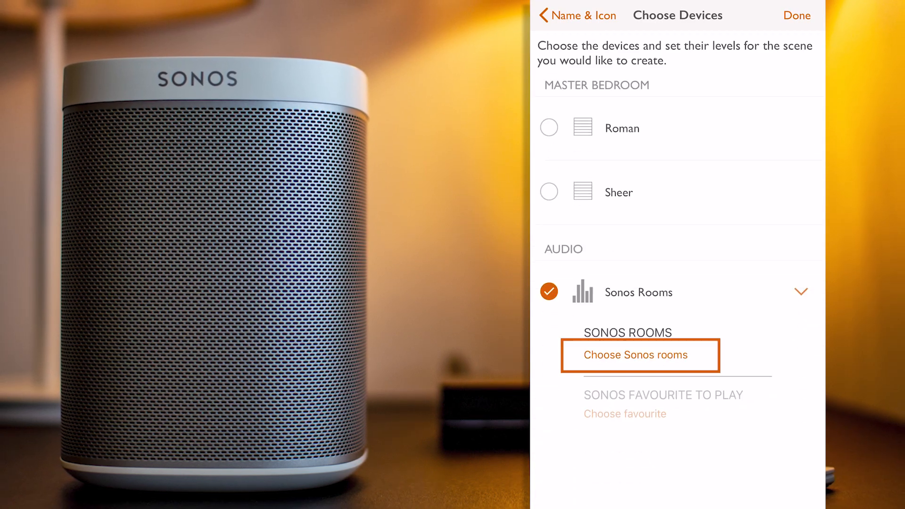
left_click(639, 356)
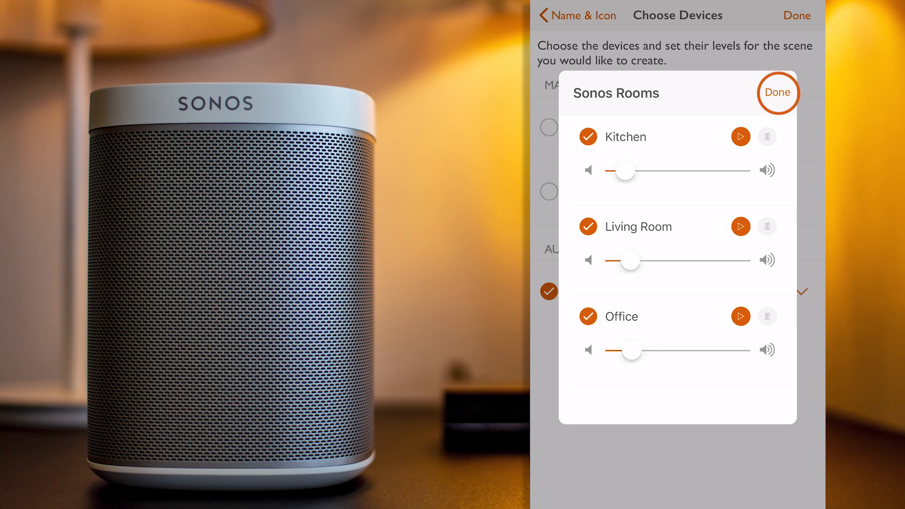
left_click(778, 93)
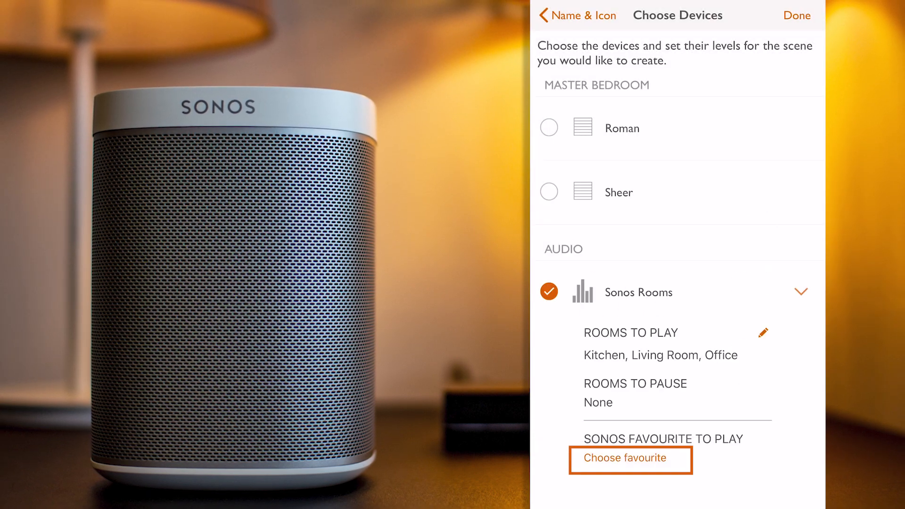
left_click(624, 458)
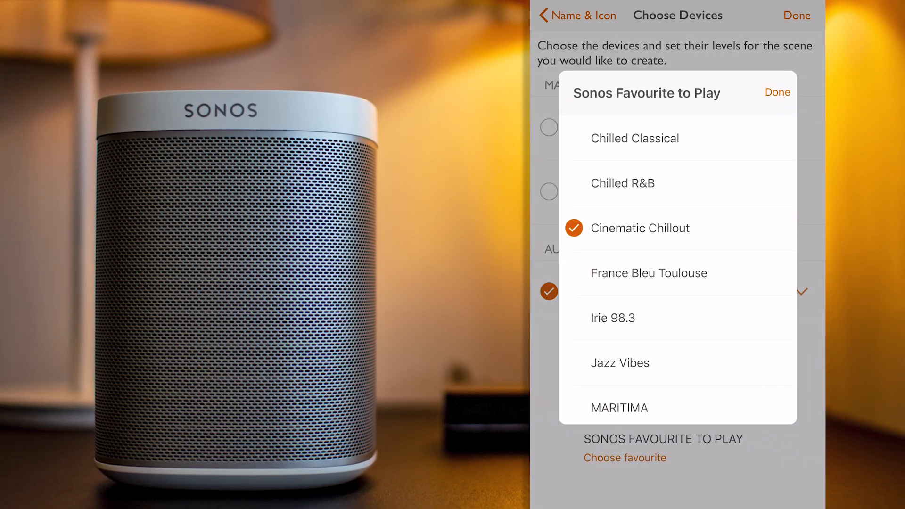
left_click(777, 92)
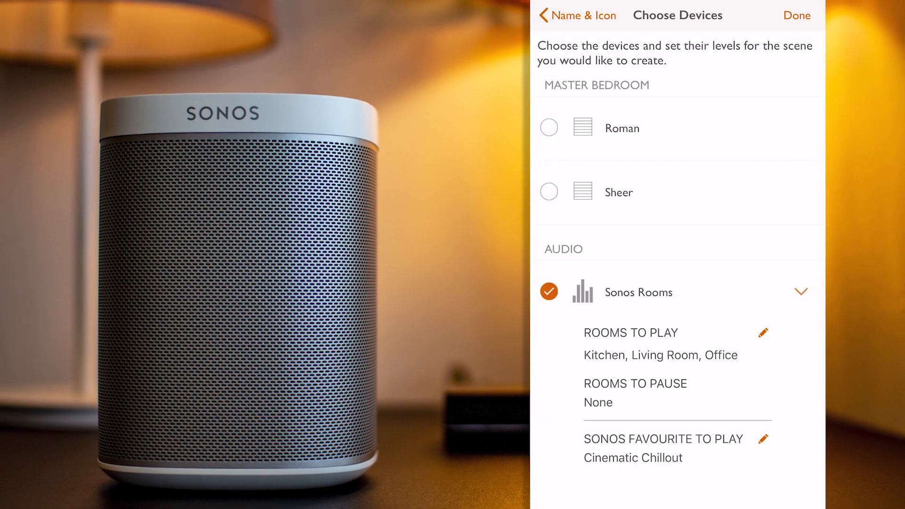
left_click(797, 16)
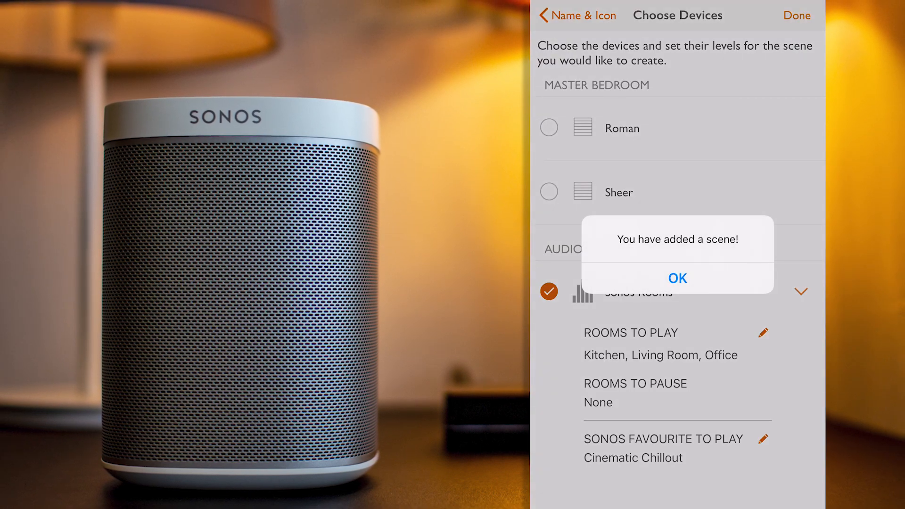
left_click(677, 277)
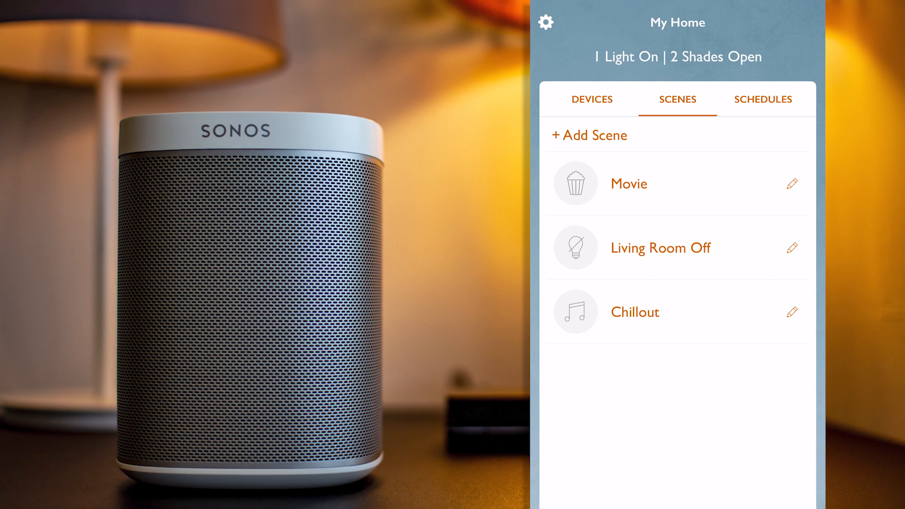
Step: Turn on the Living Room's White Table Lamp from Devices, then return to the Scenes list
scroll("down", 3)
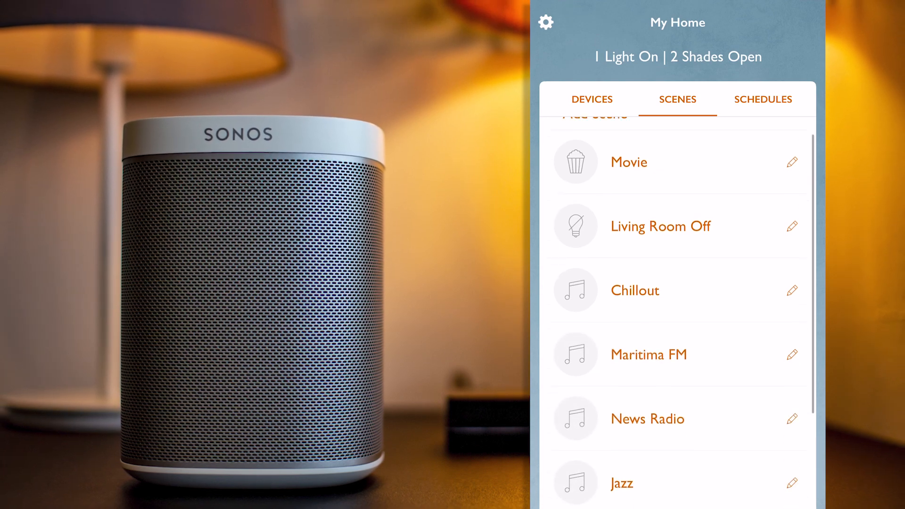
scroll("down", 3)
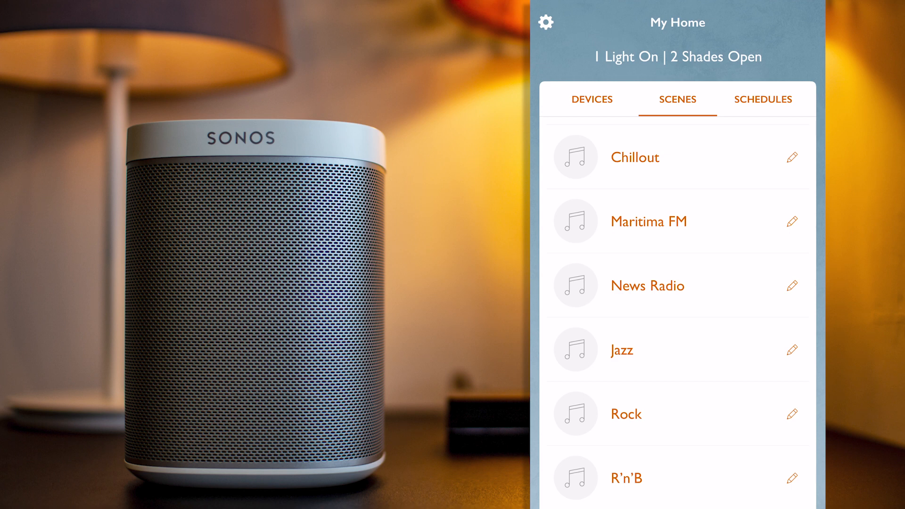
left_click(591, 99)
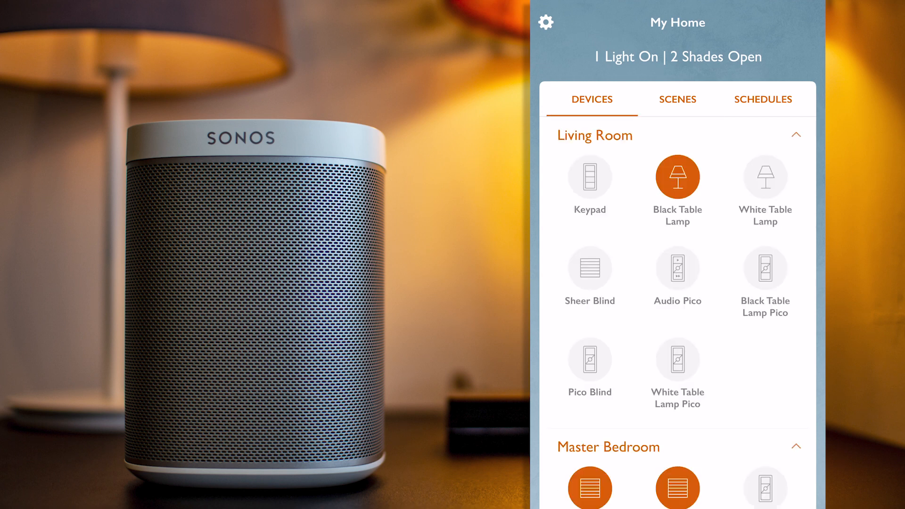
left_click(765, 177)
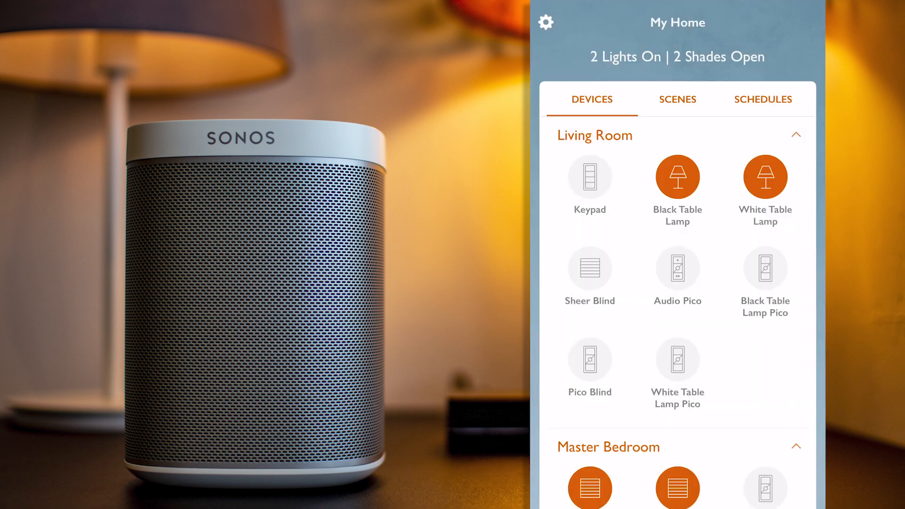
left_click(677, 99)
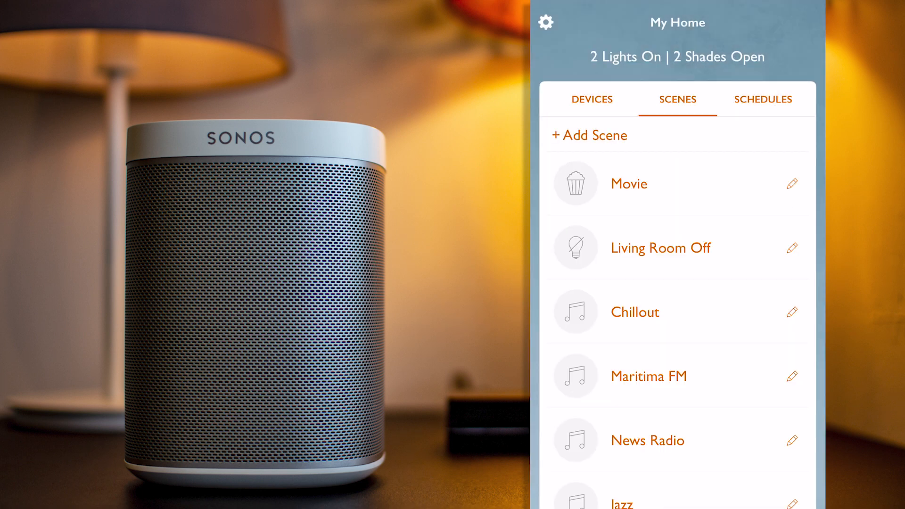
scroll("down", 3)
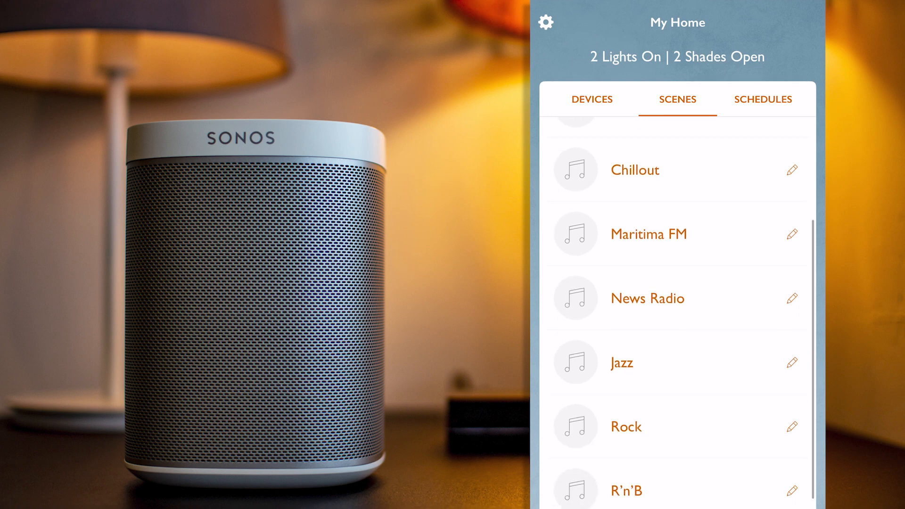
scroll("down", 3)
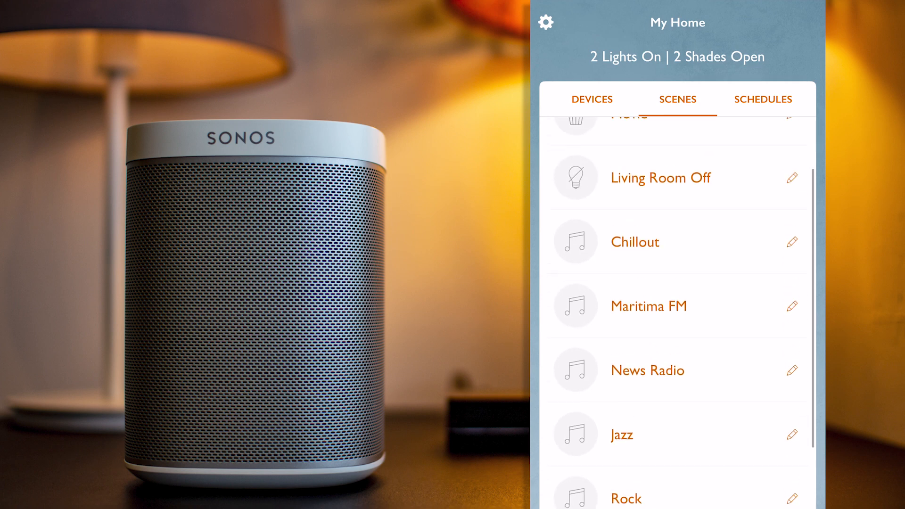
scroll("down", 3)
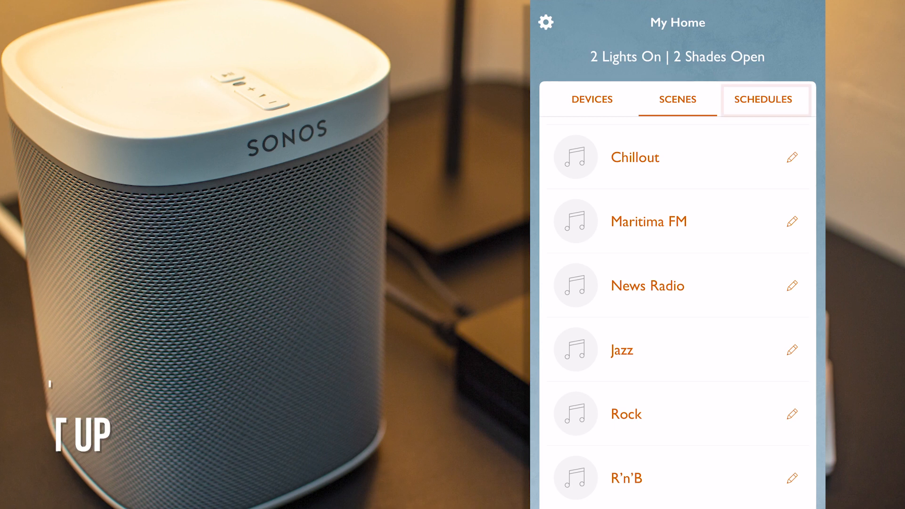
Step: Create a Sunday-and-Saturday schedule at 09:38 named Morning Vibes and proceed to device selection
left_click(763, 99)
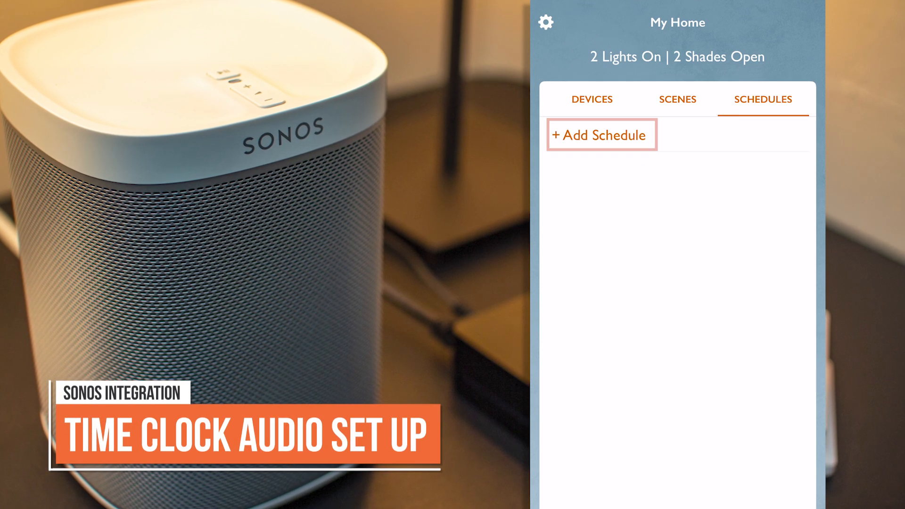
left_click(601, 134)
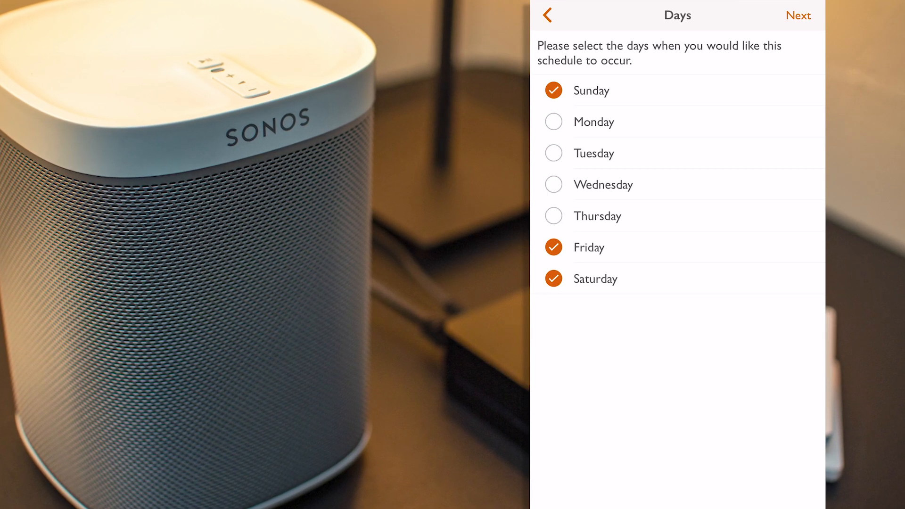
left_click(553, 247)
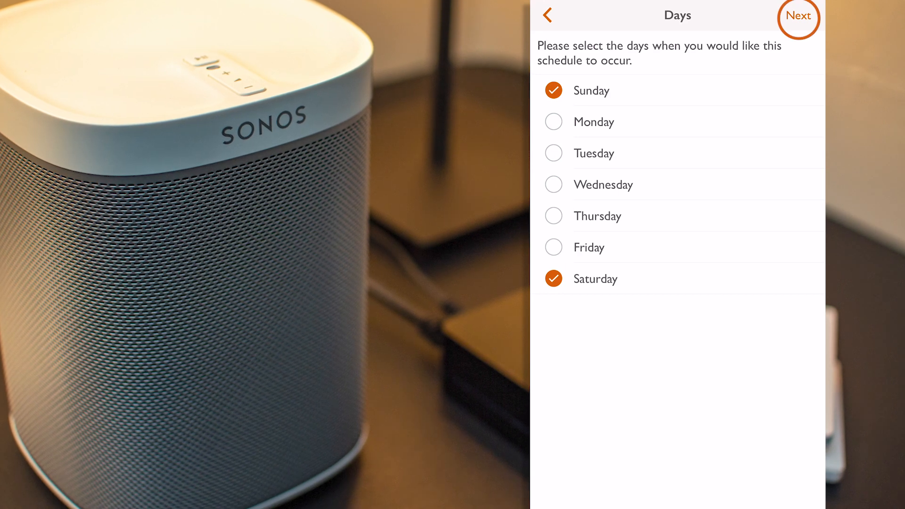
left_click(799, 16)
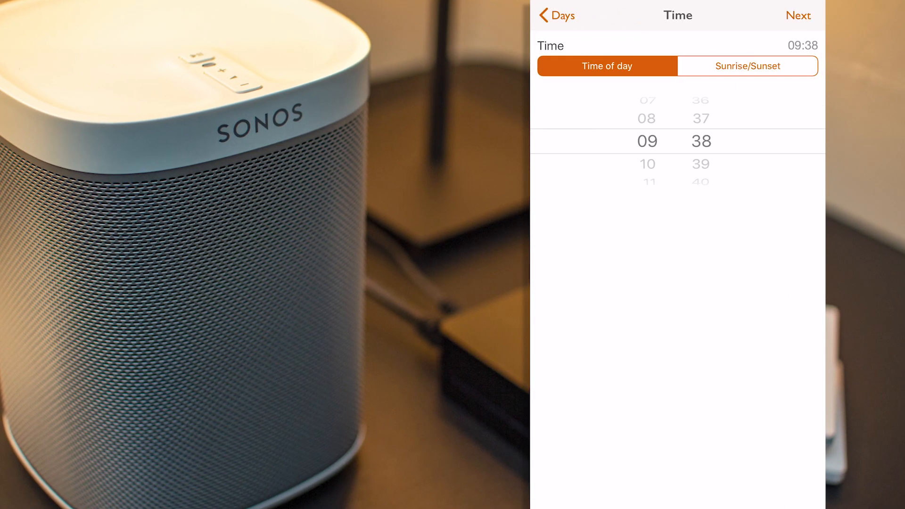
left_click_drag(647, 119, 647, 163)
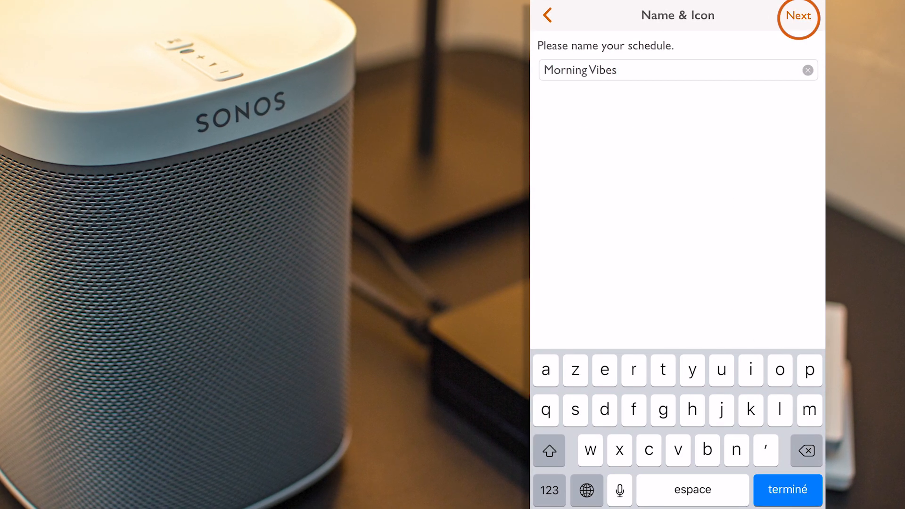
left_click(799, 16)
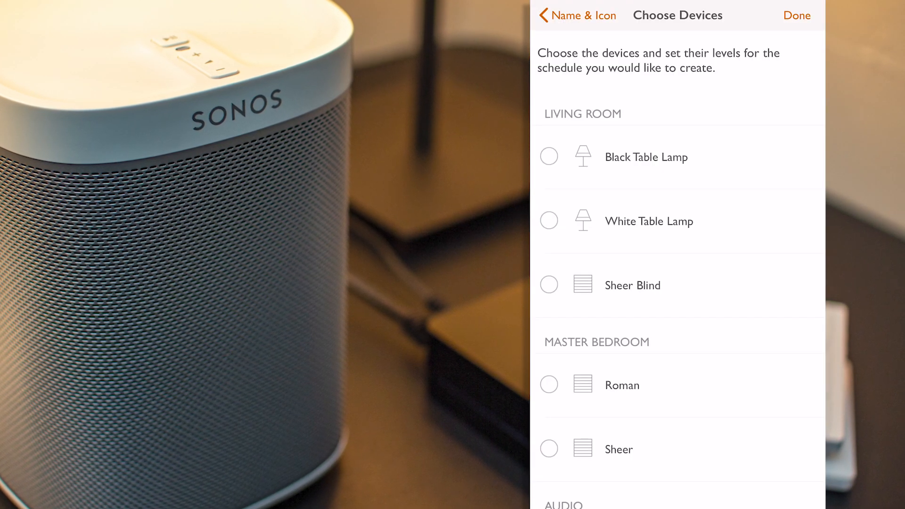
Step: Have the schedule play the Jazz Vibes favourite on Sonos in the Kitchen and save it
scroll("down", 3)
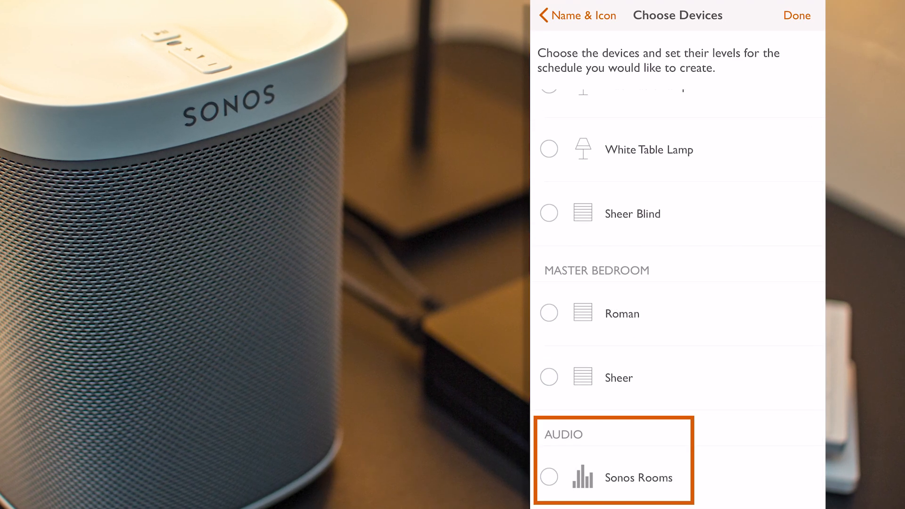
left_click(549, 478)
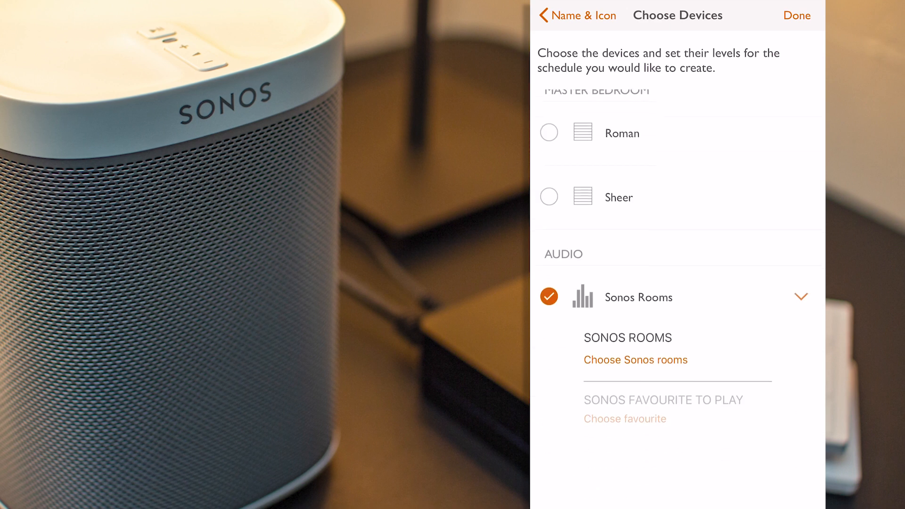
left_click(635, 359)
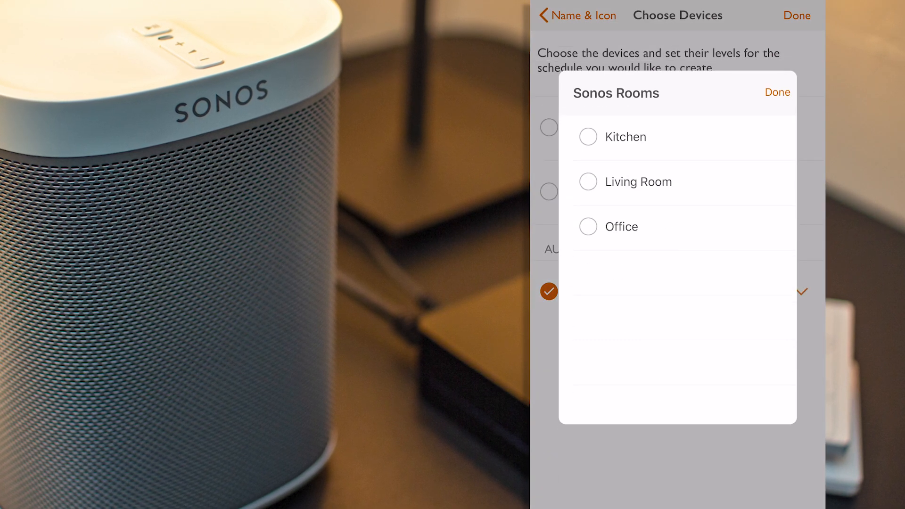
left_click(587, 136)
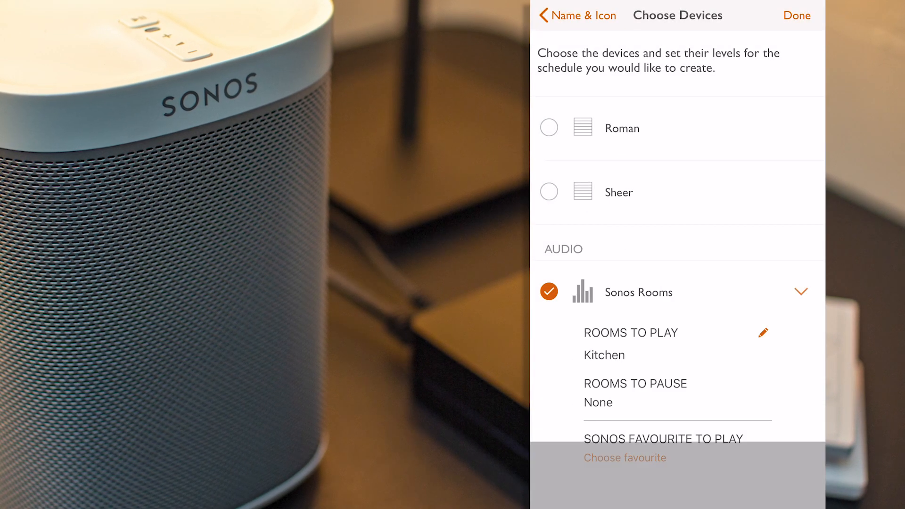
left_click(625, 458)
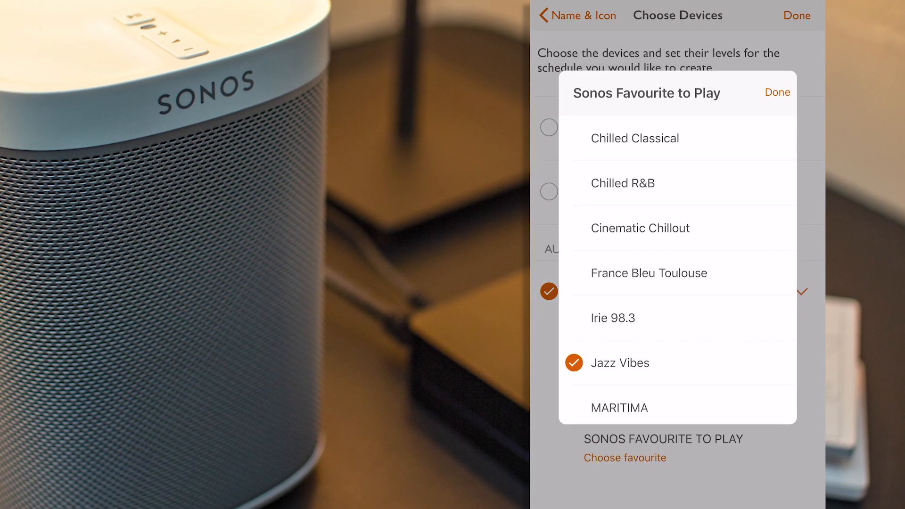
left_click(776, 92)
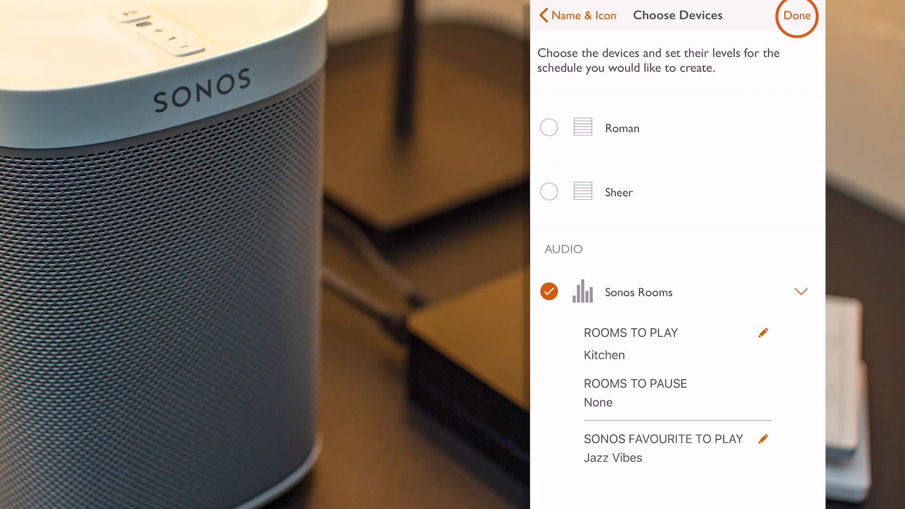
left_click(796, 16)
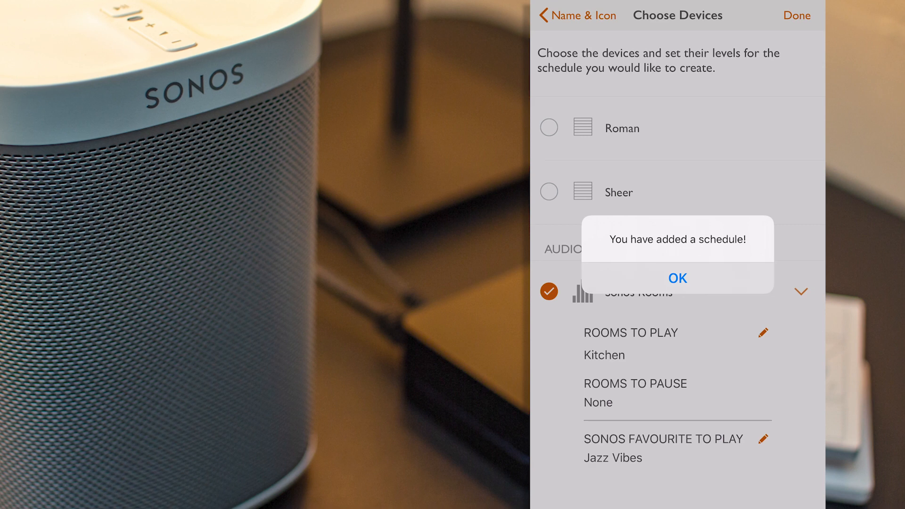
left_click(677, 278)
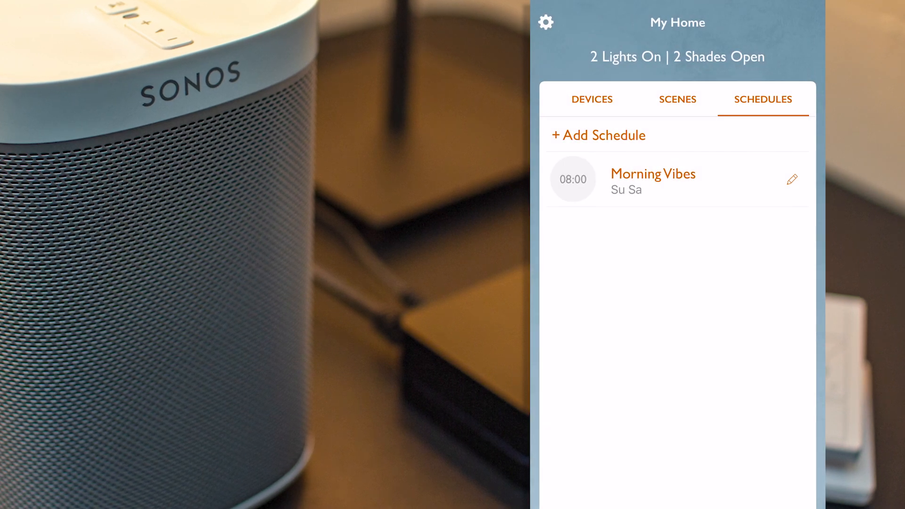